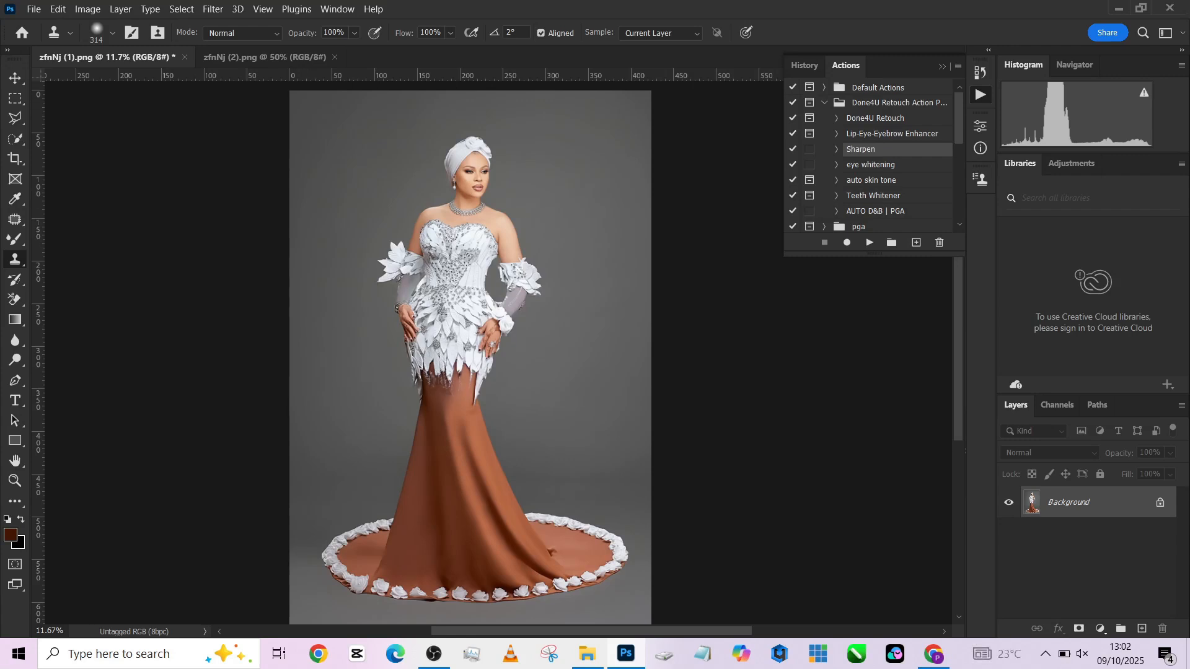
Select the Crop tool to frame the full-length portrait of the woman in the gown.
click(264, 57)
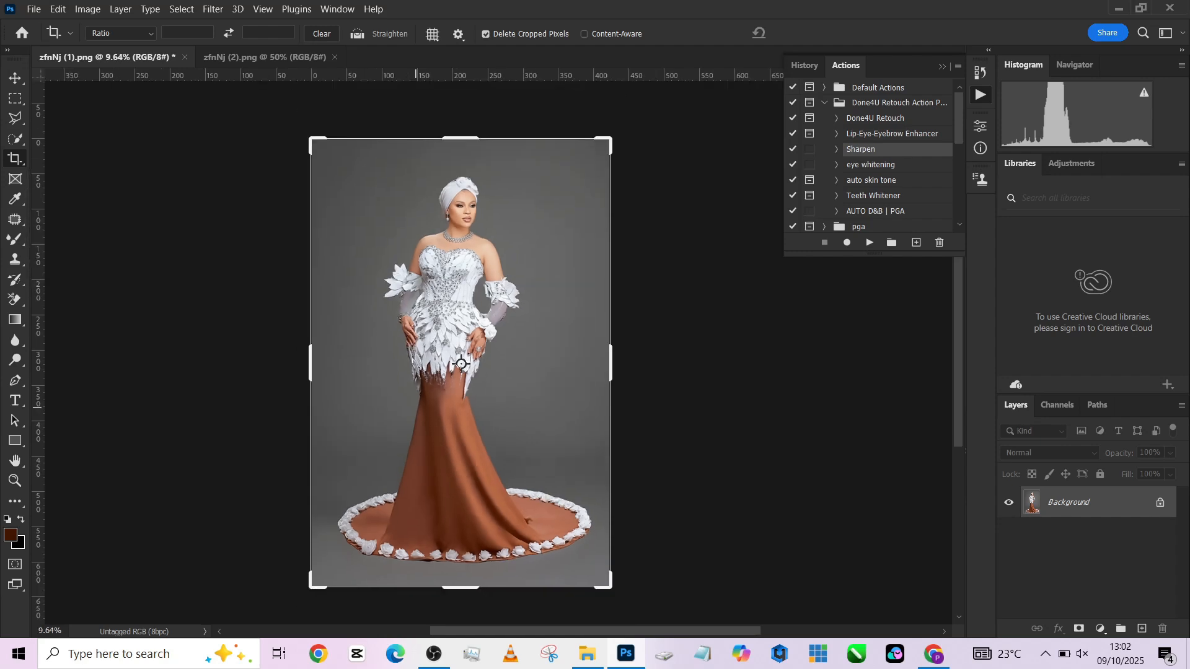
Crop the portrait to a 4:5 ratio, extending the canvas beyond both image edges.
click(118, 34)
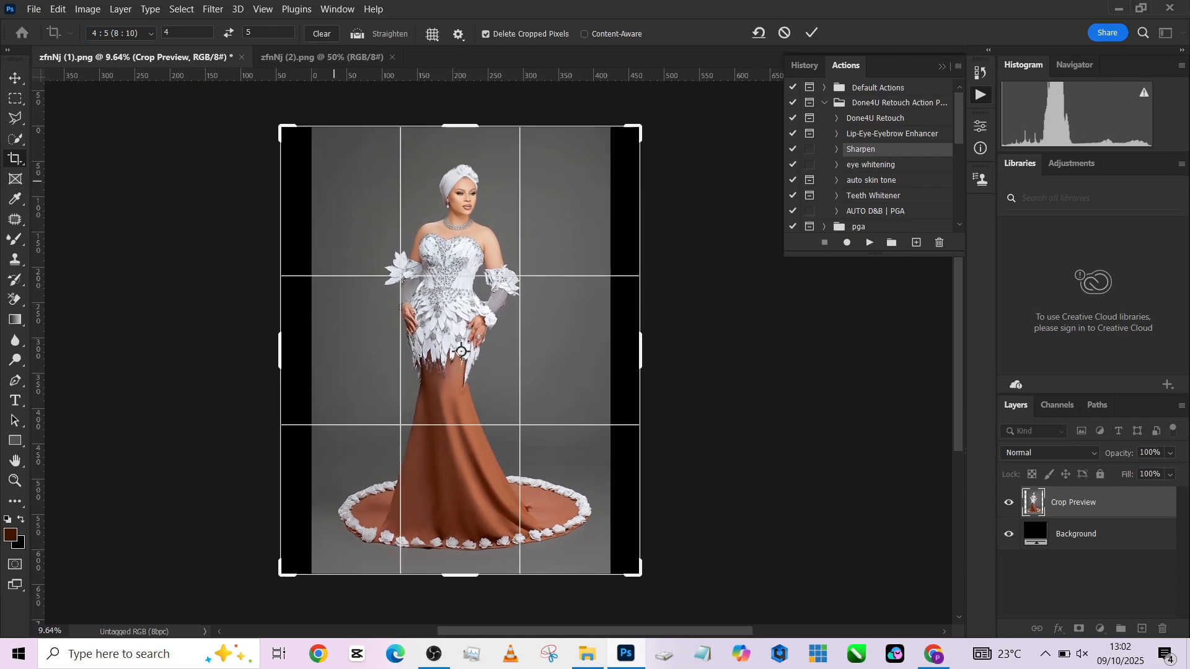
click(303, 56)
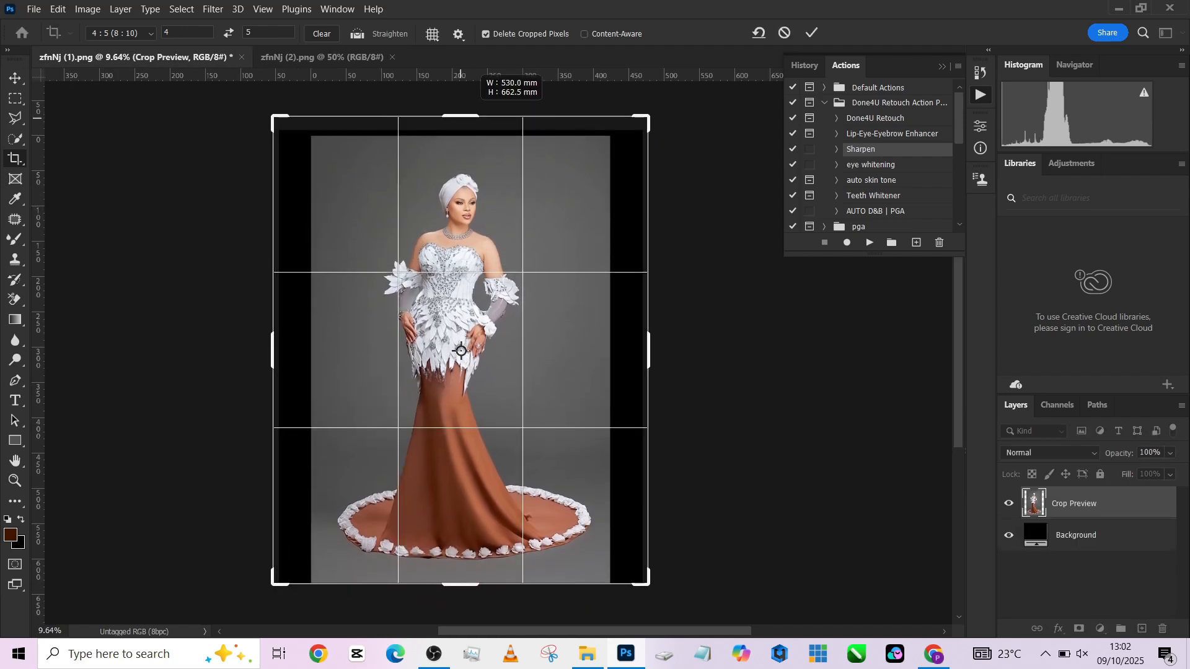
click(584, 34)
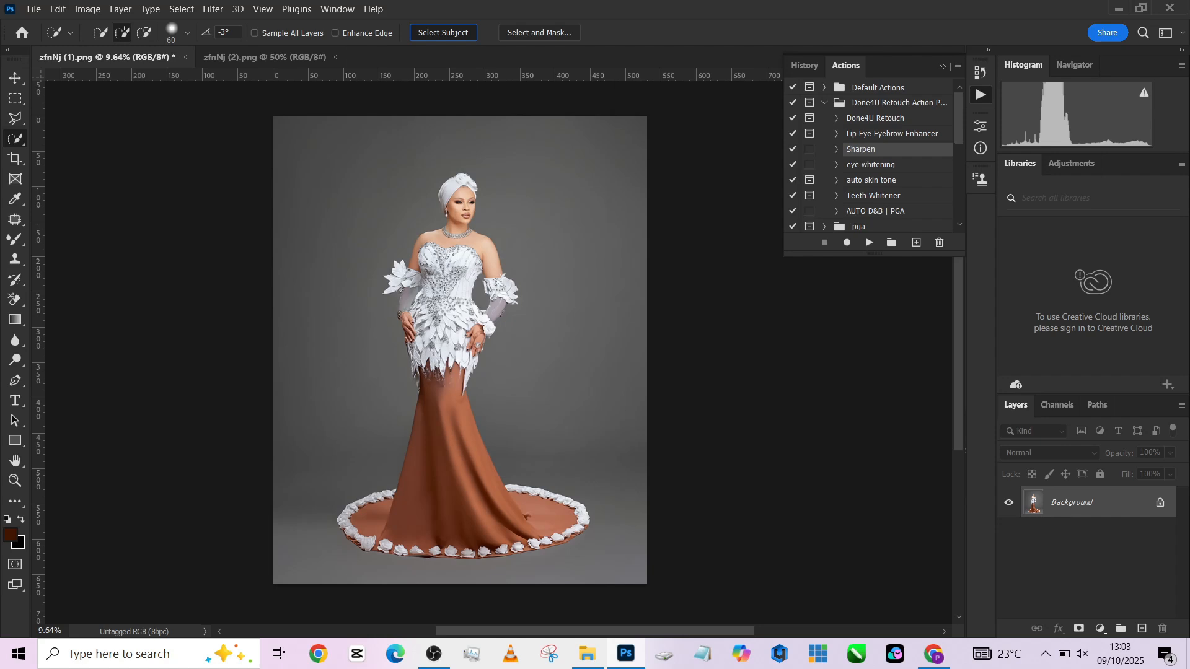
Select the woman with Select Subject and copy her onto a new layer via Layer Via Copy.
click(443, 32)
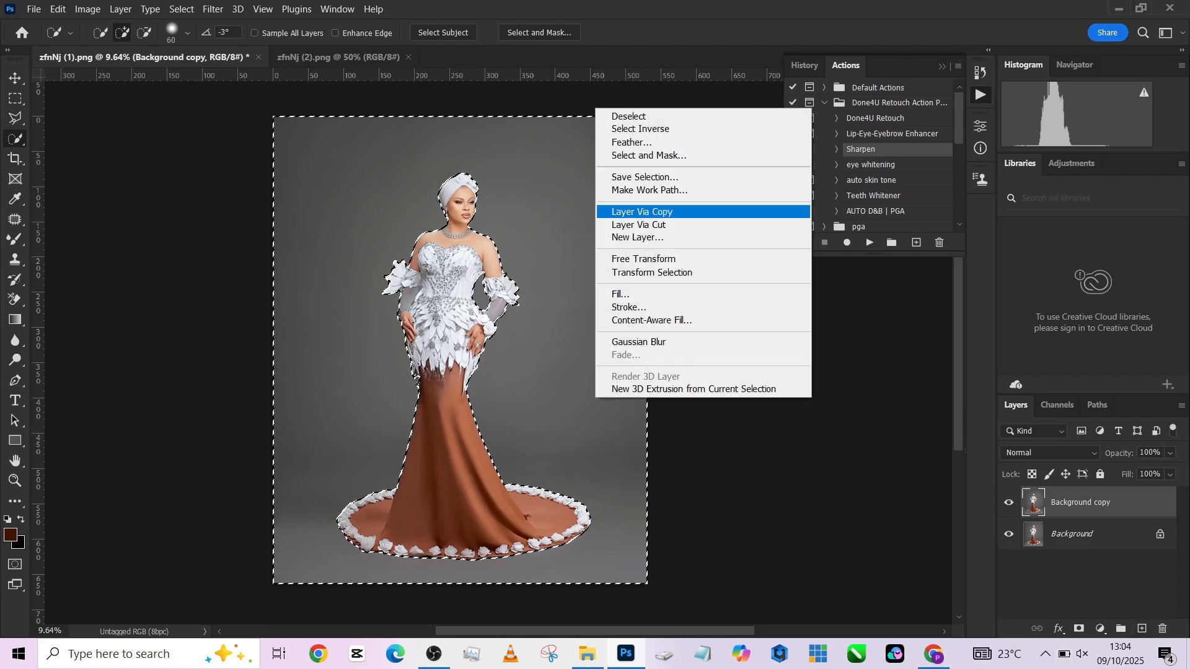
click(640, 211)
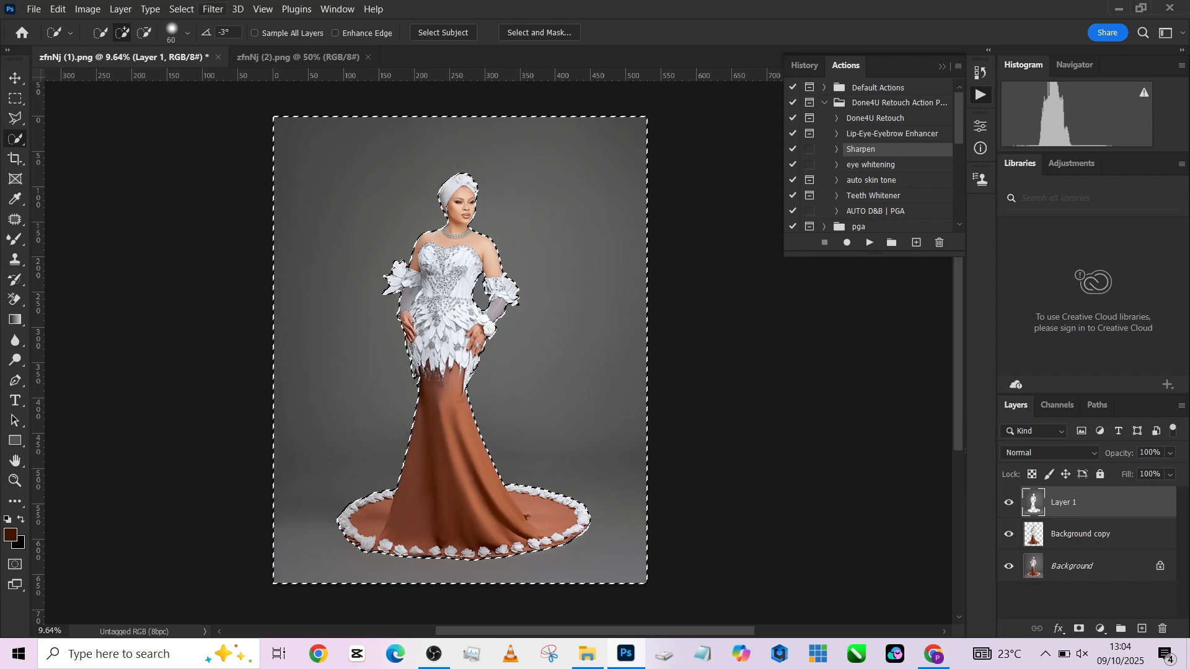
Apply a Gaussian Blur of roughly radius 30 to the layer.
click(212, 8)
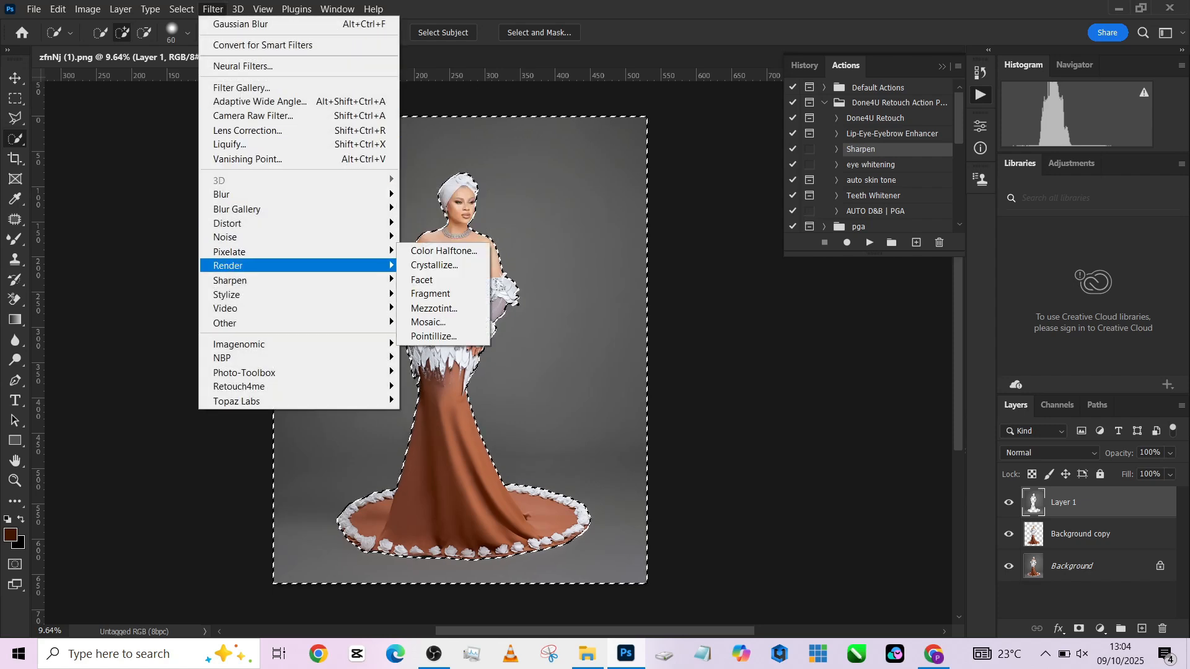
mouse_move(228, 194)
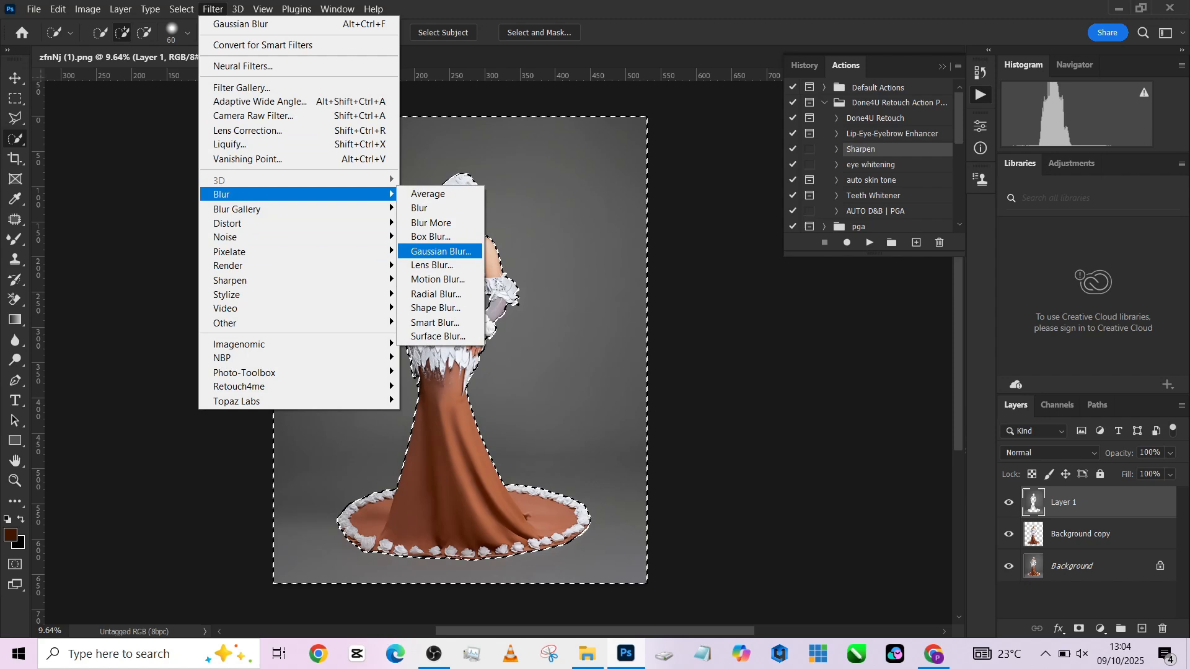
click(440, 251)
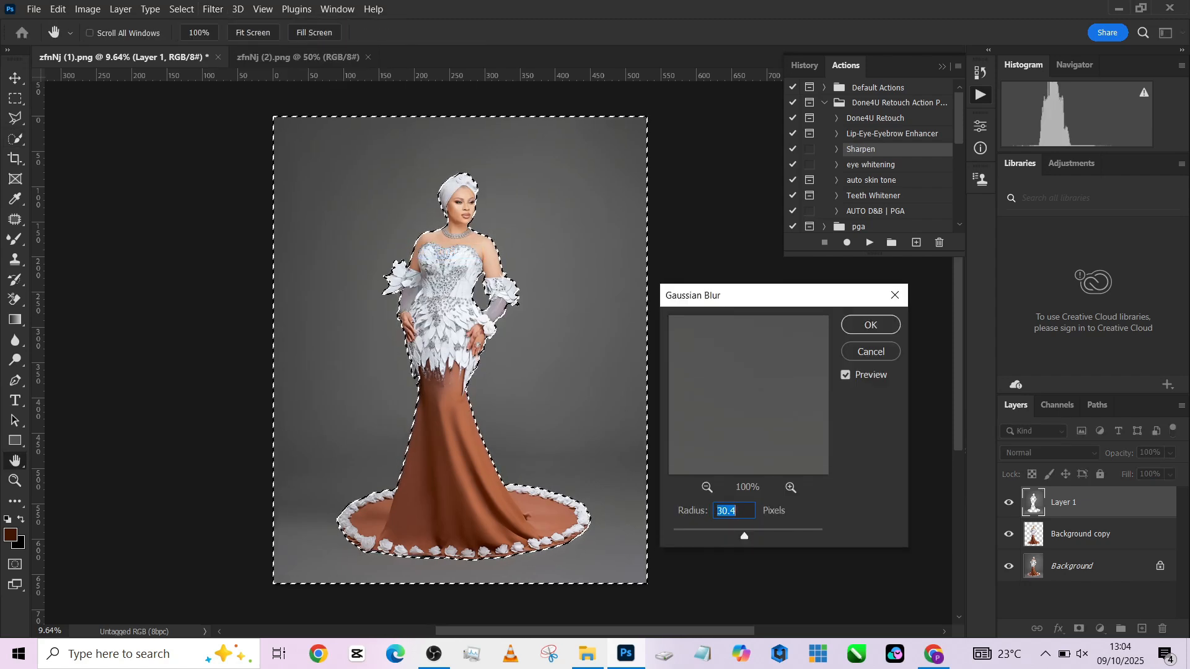
drag(744, 535, 789, 536)
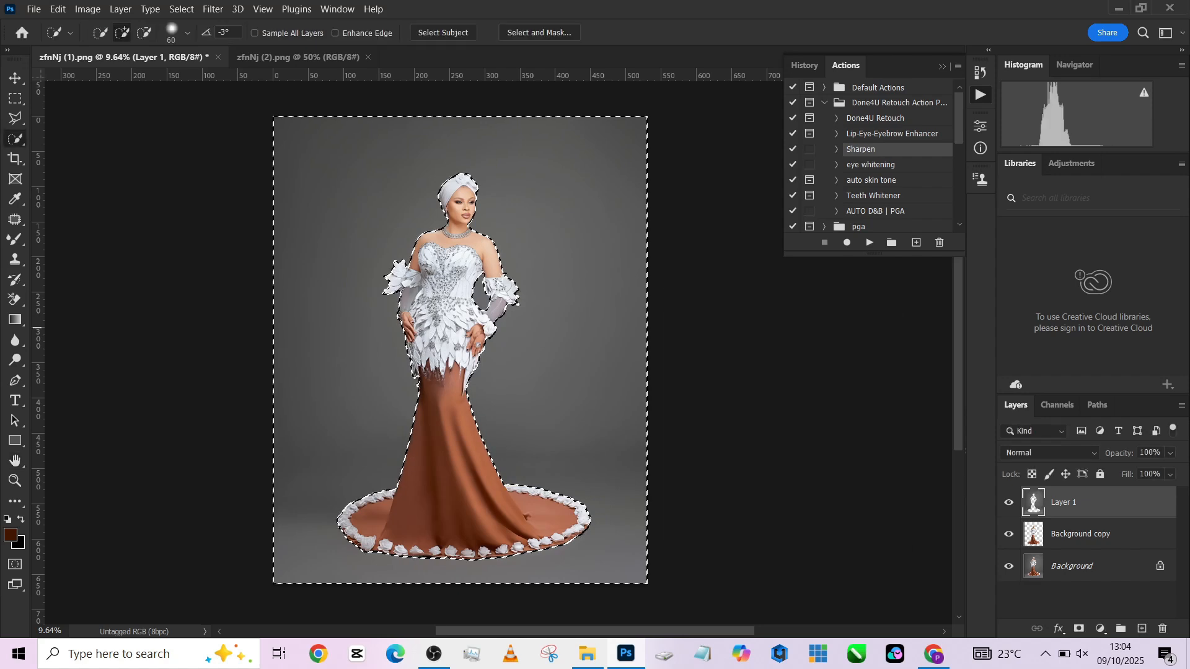
Deselect, restack Background copy above the cut-out, and switch to the marble colonnade document.
key(ctrl+d)
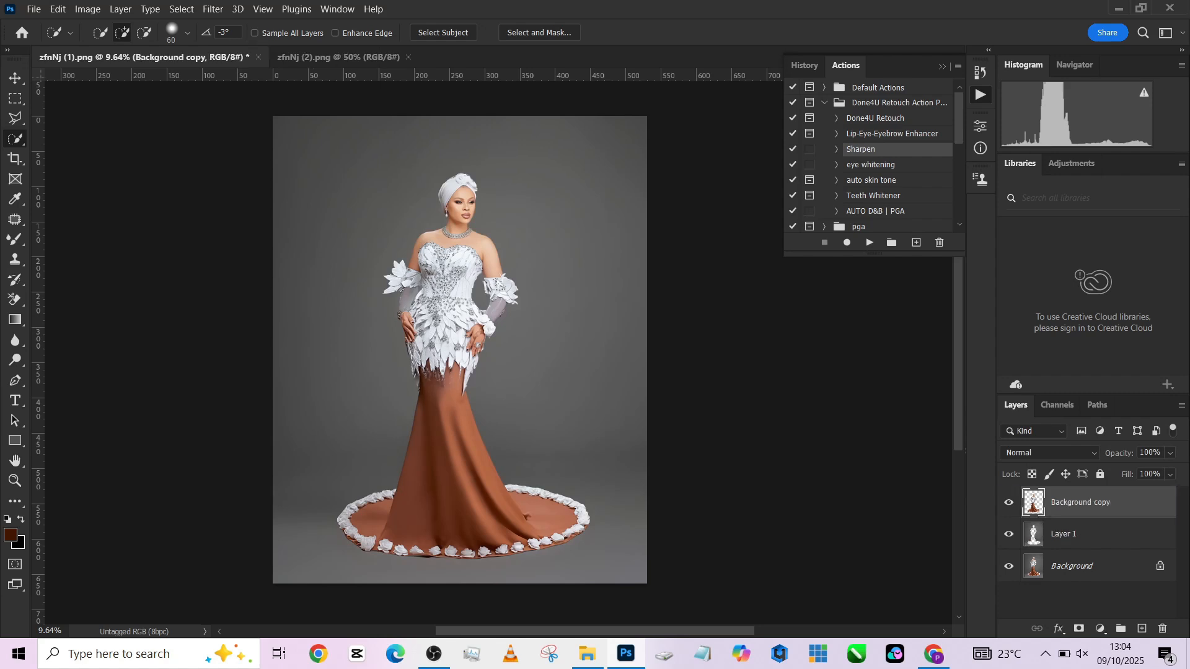
click(1062, 533)
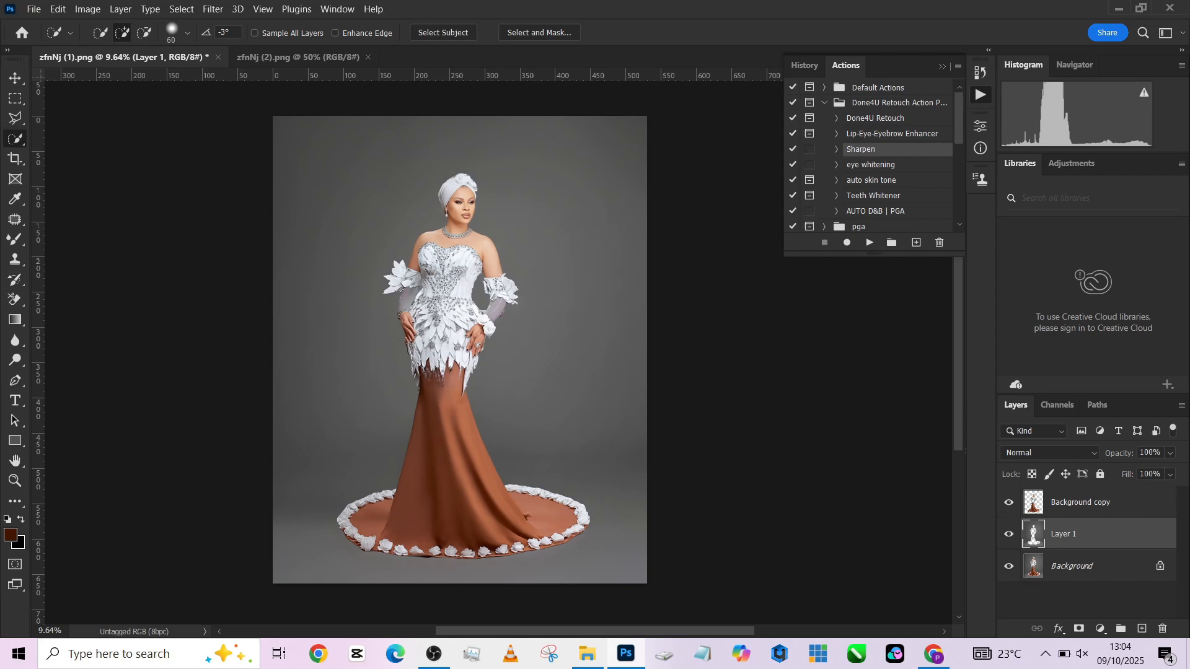
click(296, 57)
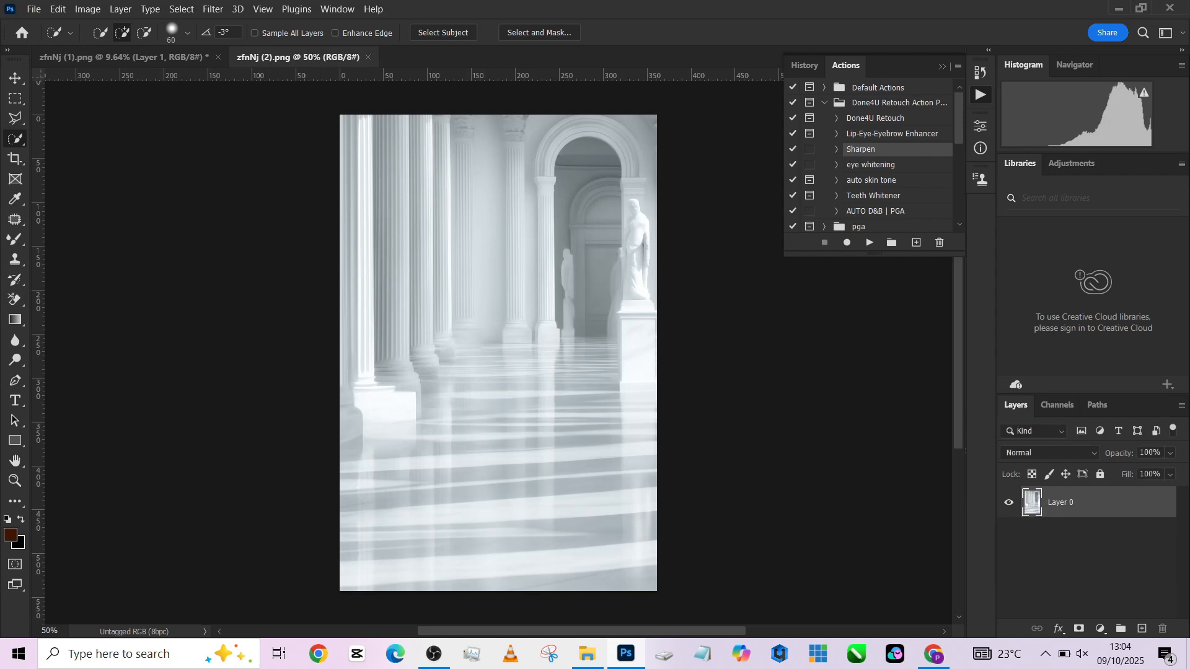
Bring the colonnade's Layer 0 into the portrait document beneath the woman's cut-out layers.
double_click(1060, 502)
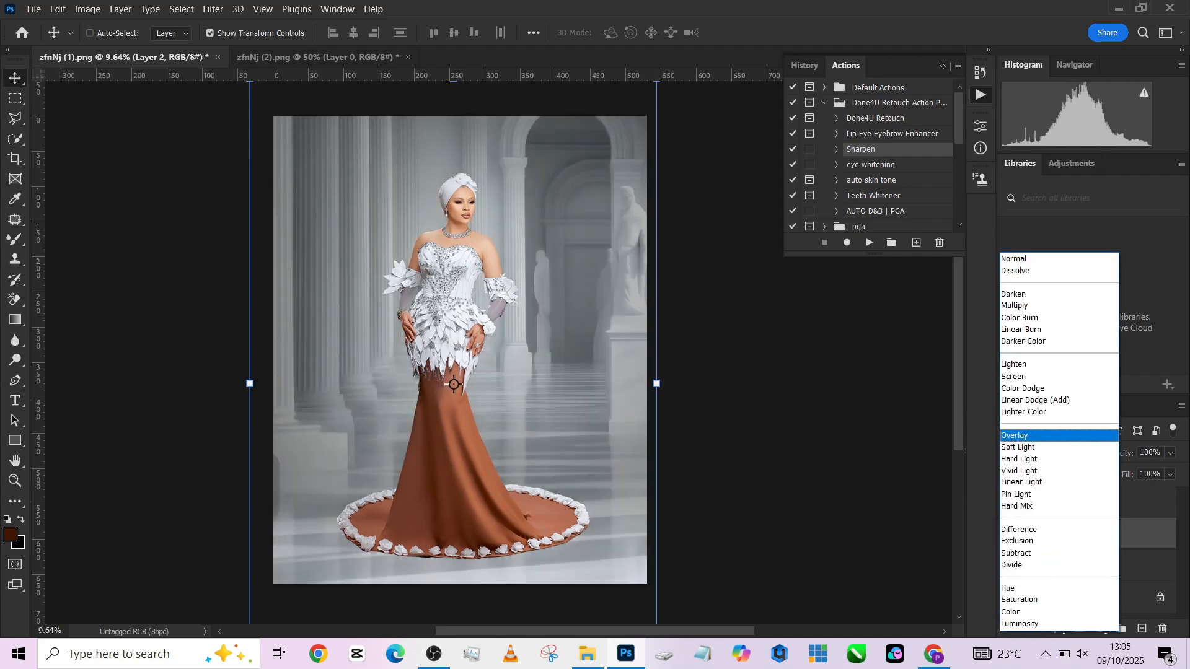
Set the colonnade layer to Overlay and add an 858585 grey Solid Color fill in Color mode.
click(1014, 435)
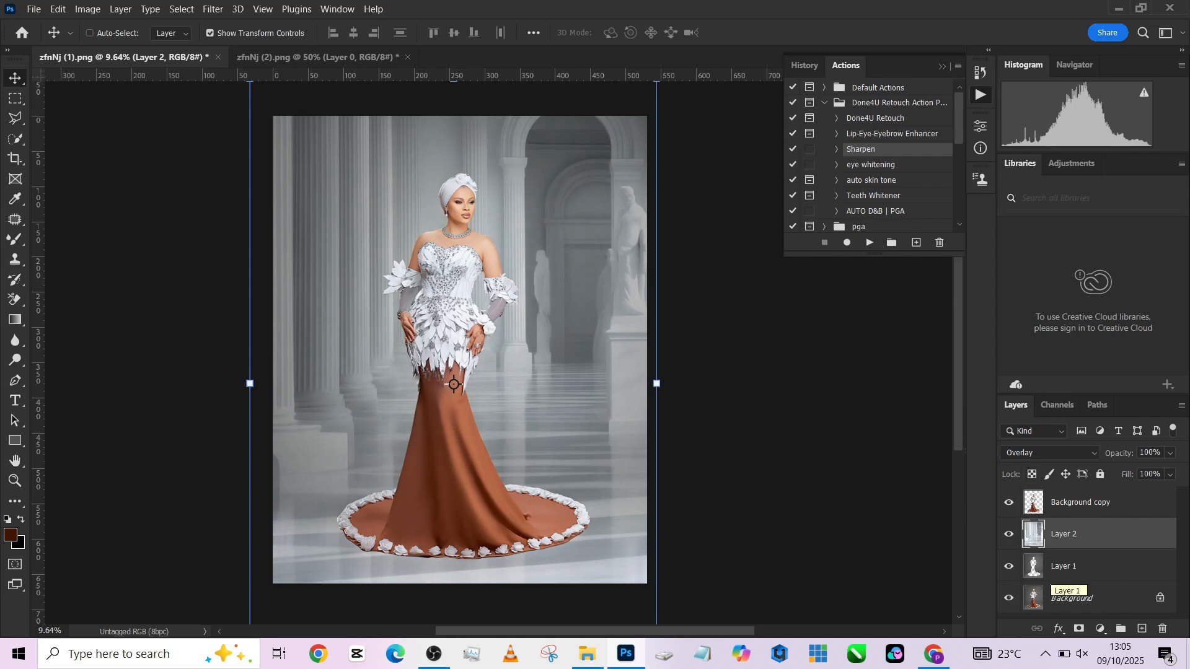
click(1098, 629)
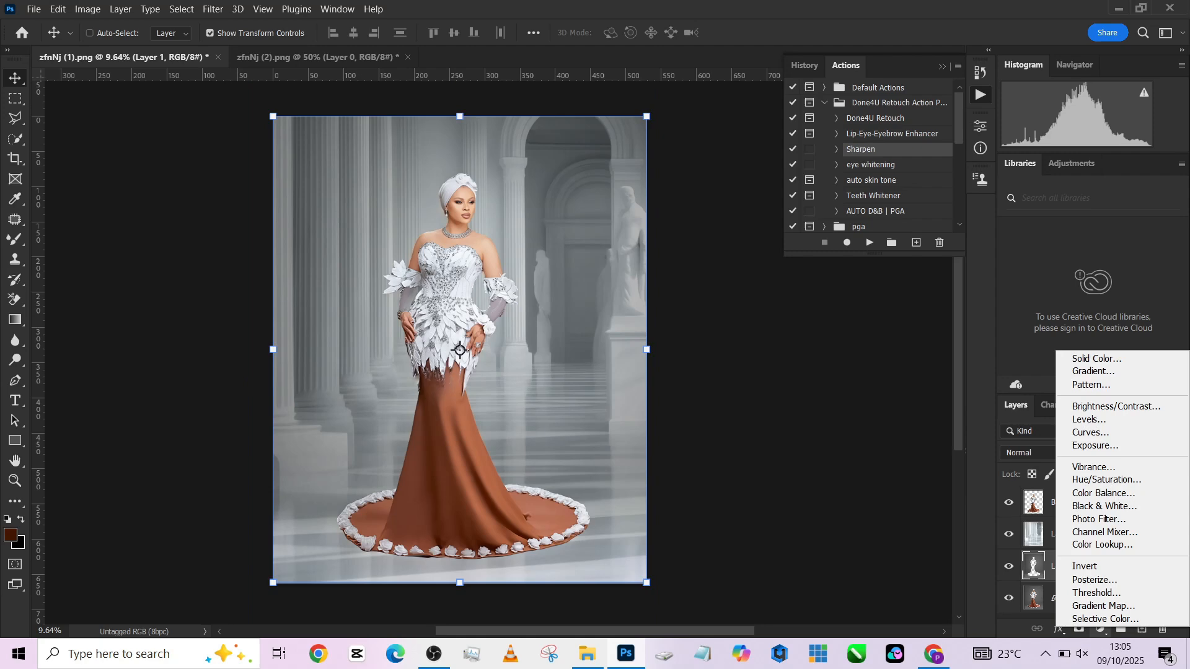
click(1095, 359)
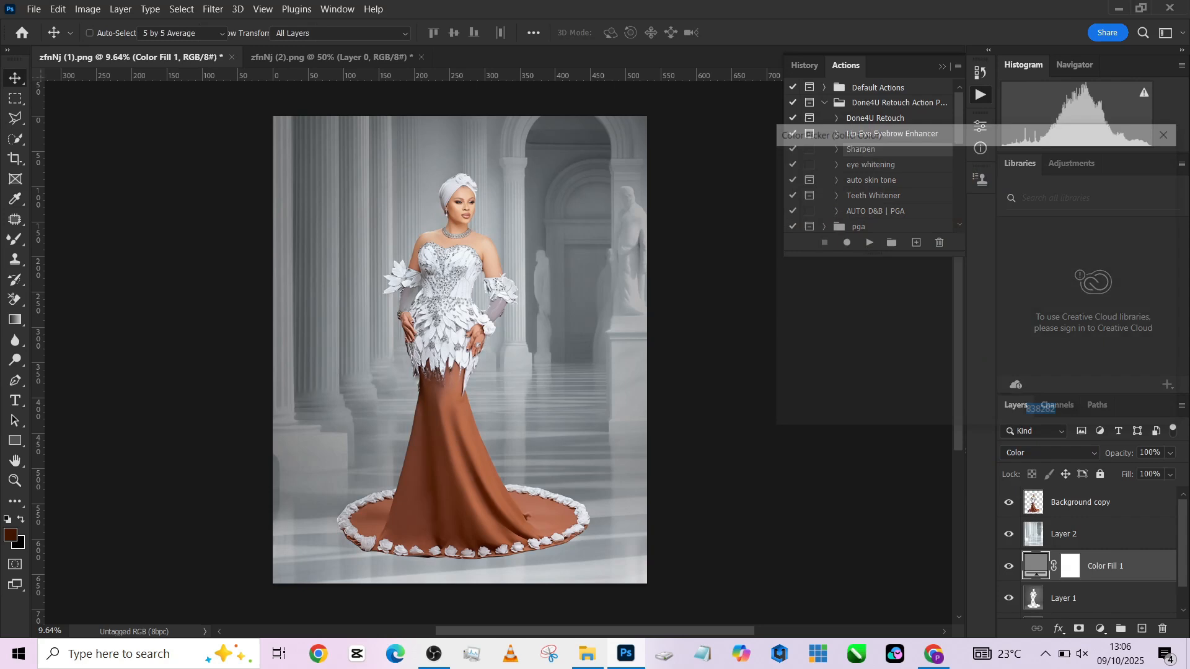
double_click(1071, 565)
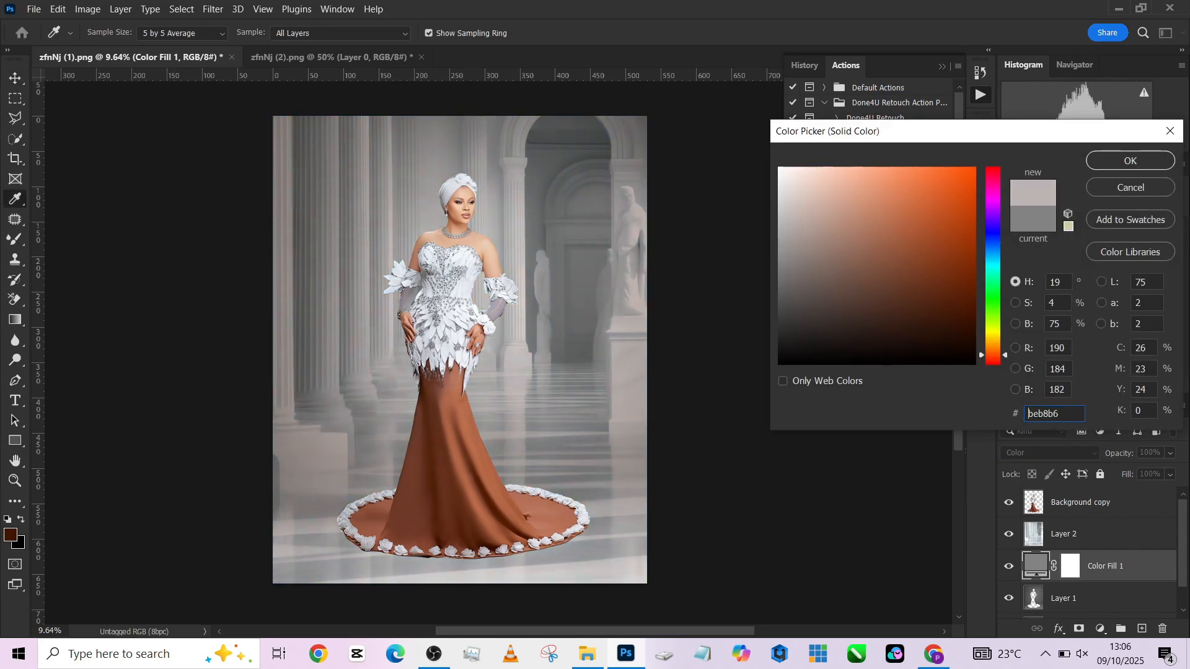
text(2f2f2f)
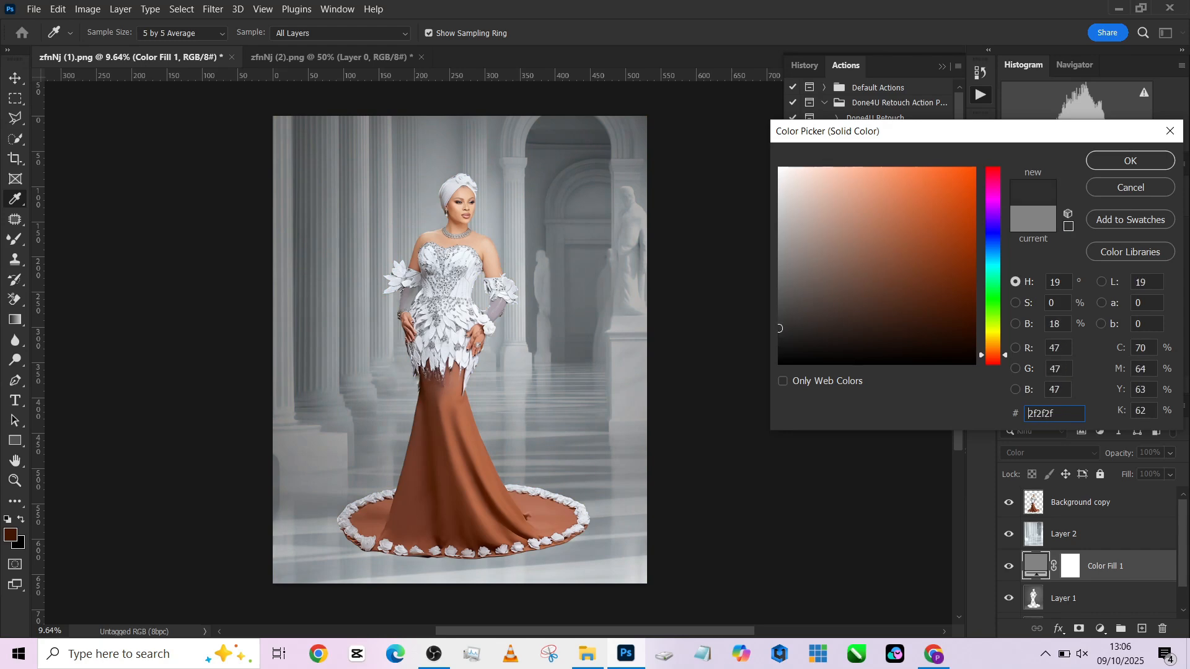
text(858585)
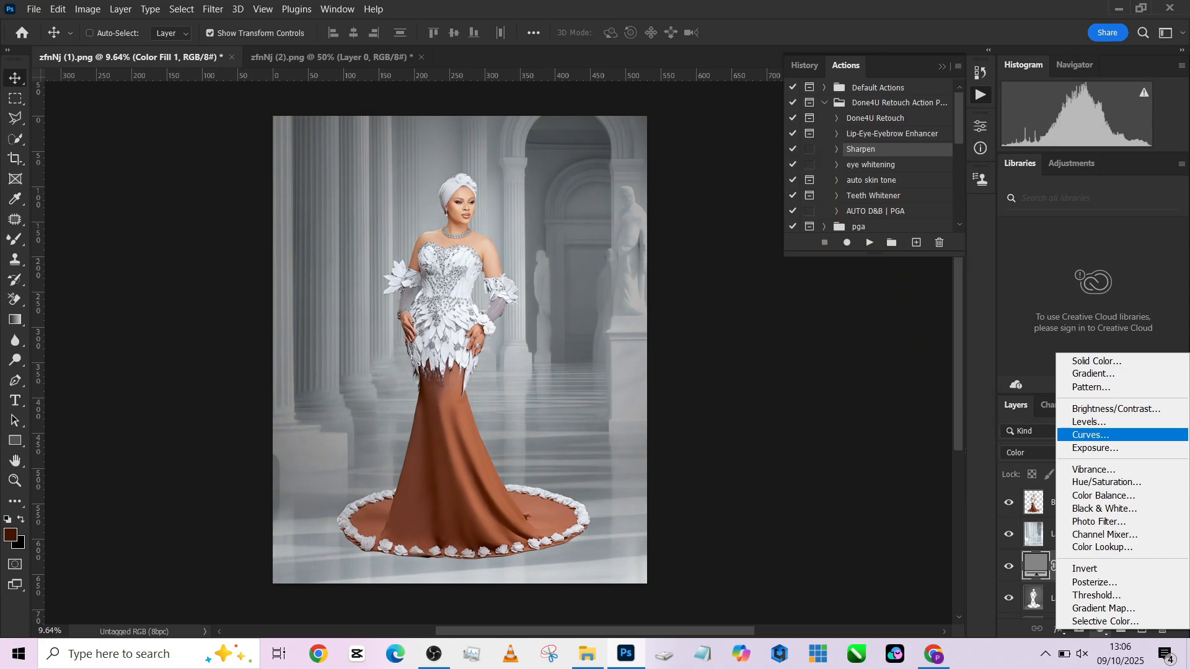
Add a Curves adjustment that subtly deepens shadows over the colonnade, then select Background copy.
click(1088, 435)
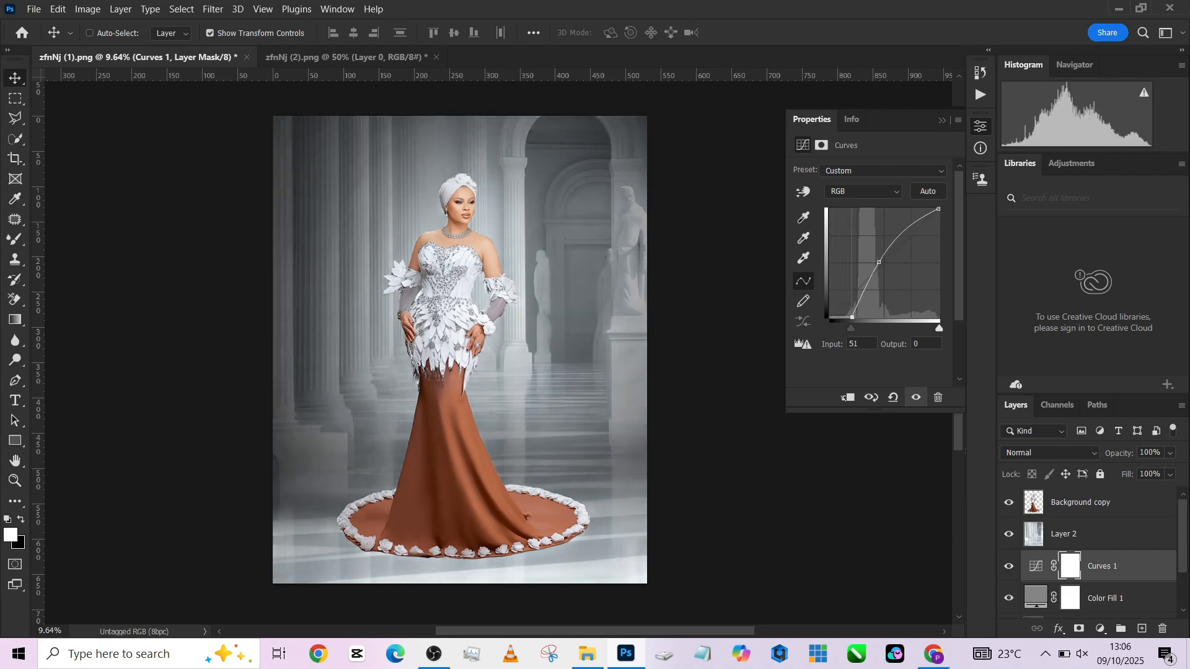
drag(852, 317, 835, 317)
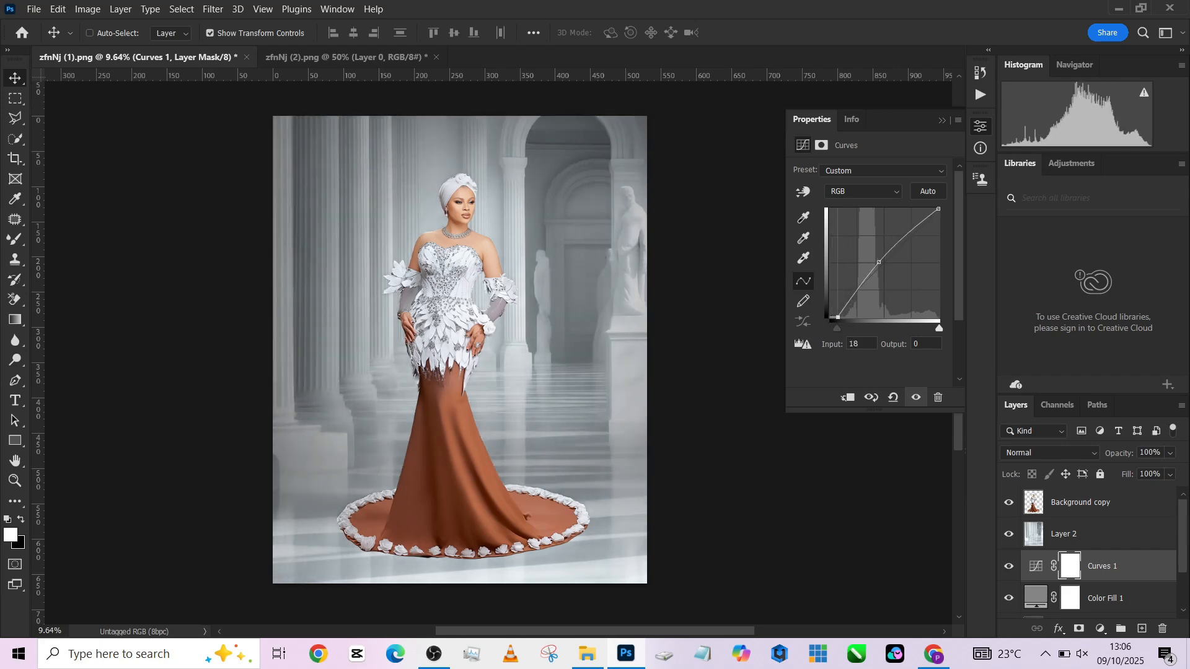
drag(836, 317, 841, 318)
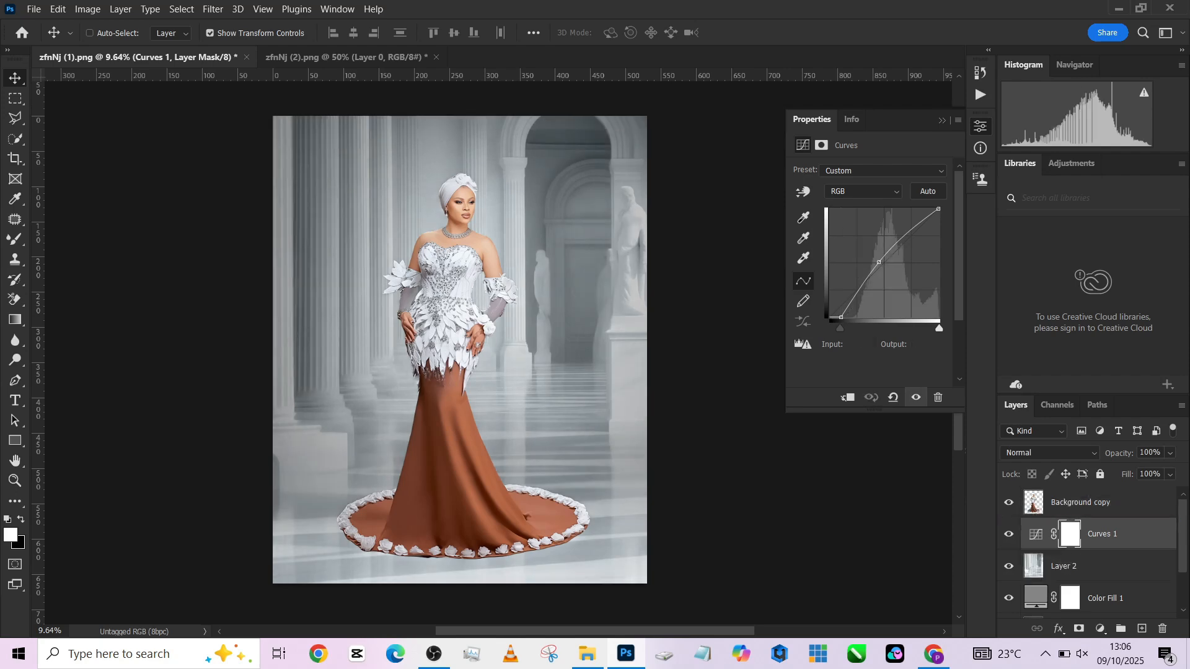
click(1008, 534)
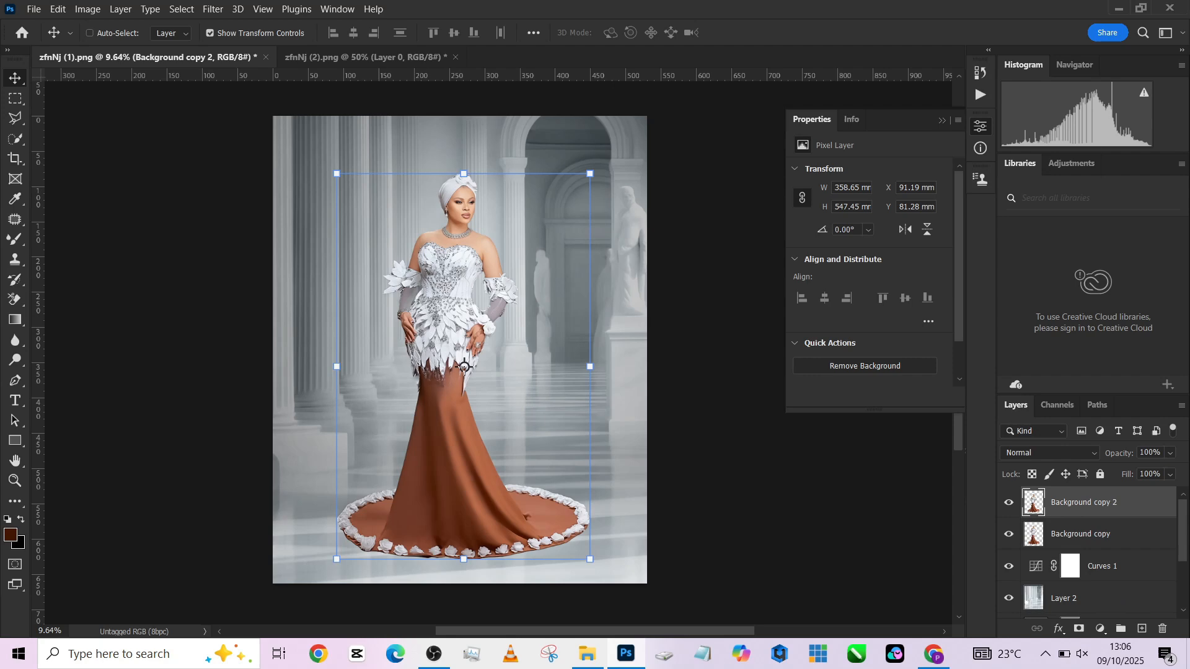
Flip the Background copy vertically and position it beneath the gown's train as a reflection.
click(1079, 534)
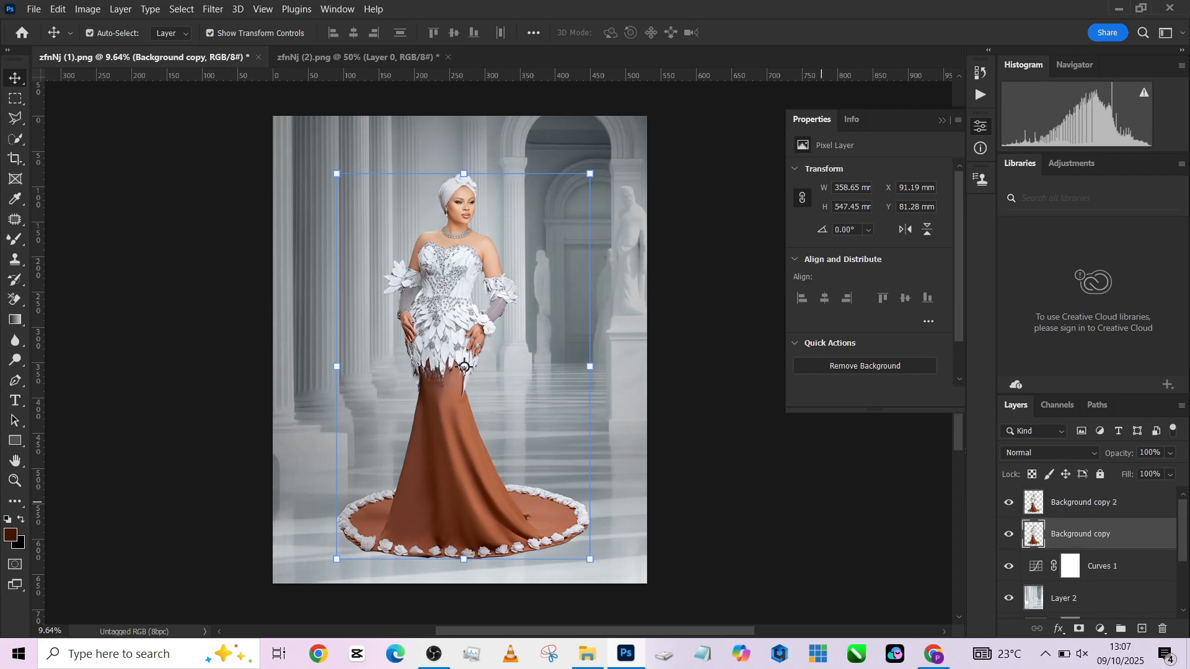
right_click(464, 366)
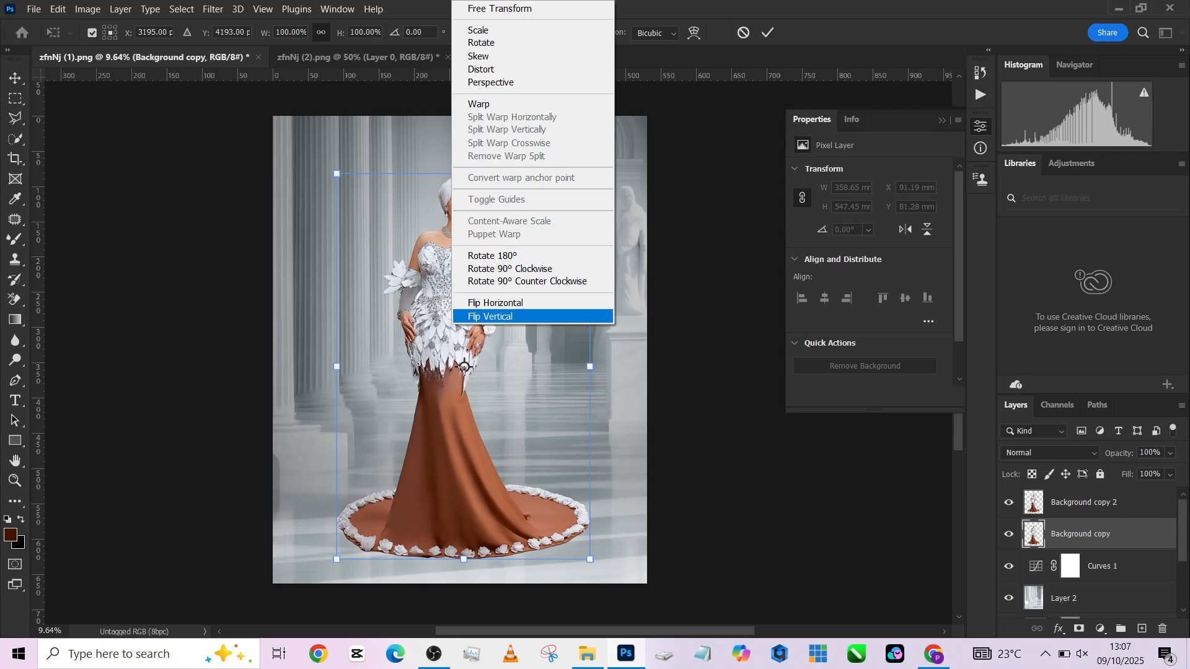
click(490, 317)
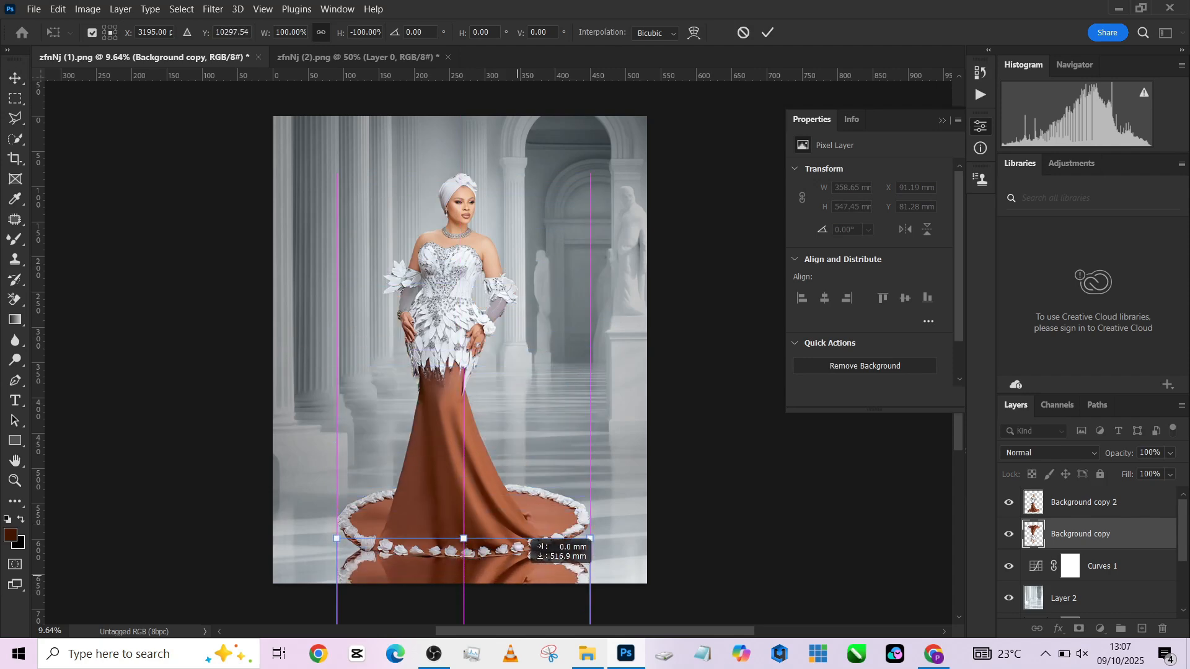
drag(462, 538, 463, 550)
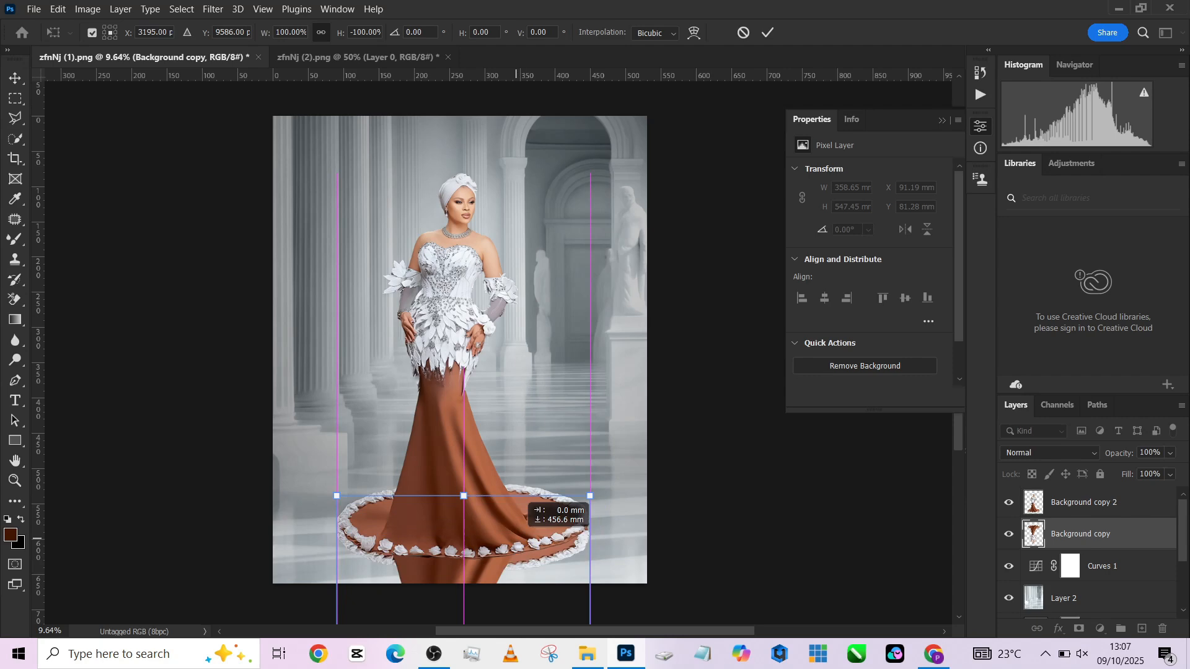
drag(463, 496, 463, 487)
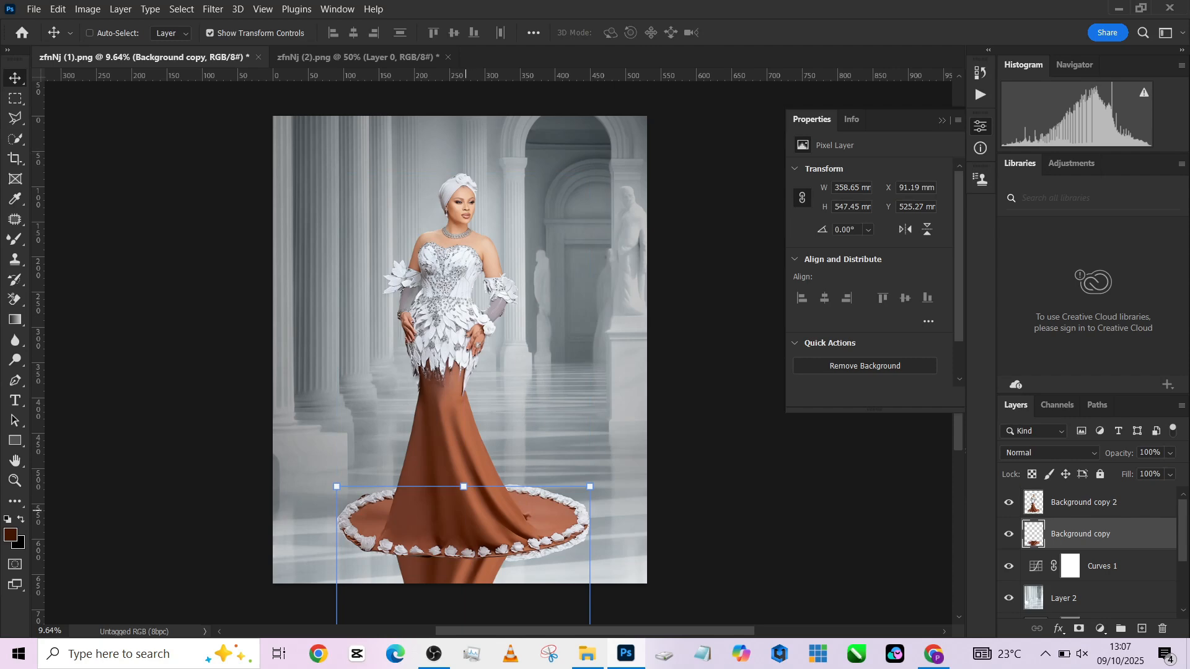
Blend the flipped reflection layer in Soft Light mode.
click(1048, 453)
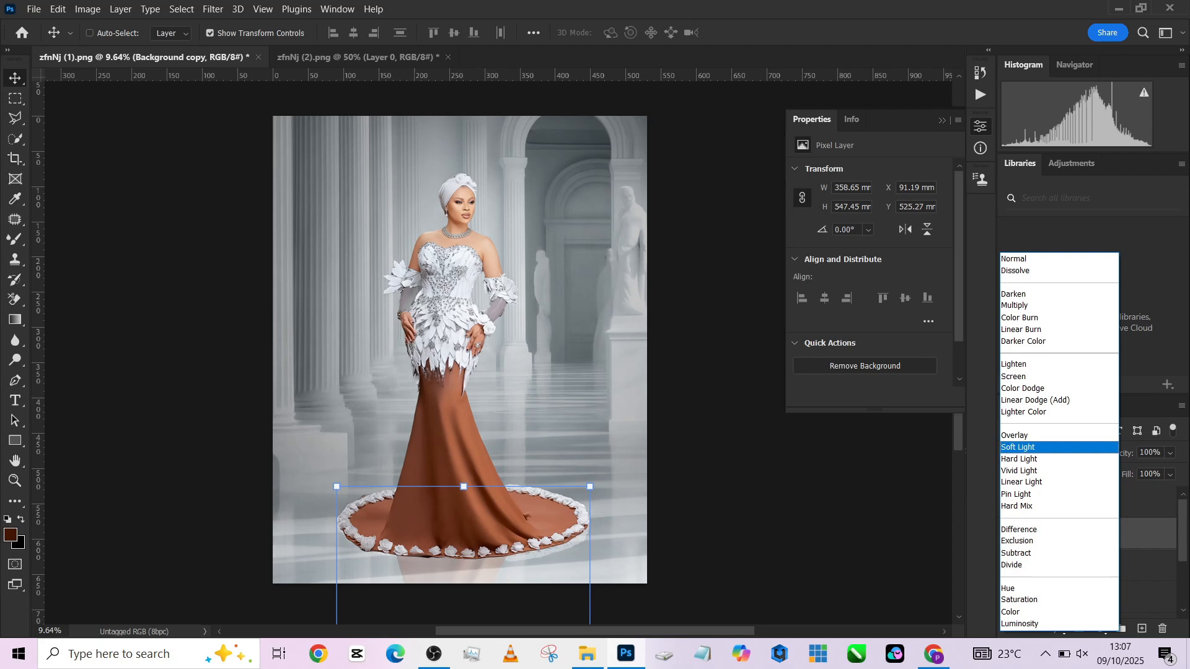
click(1017, 446)
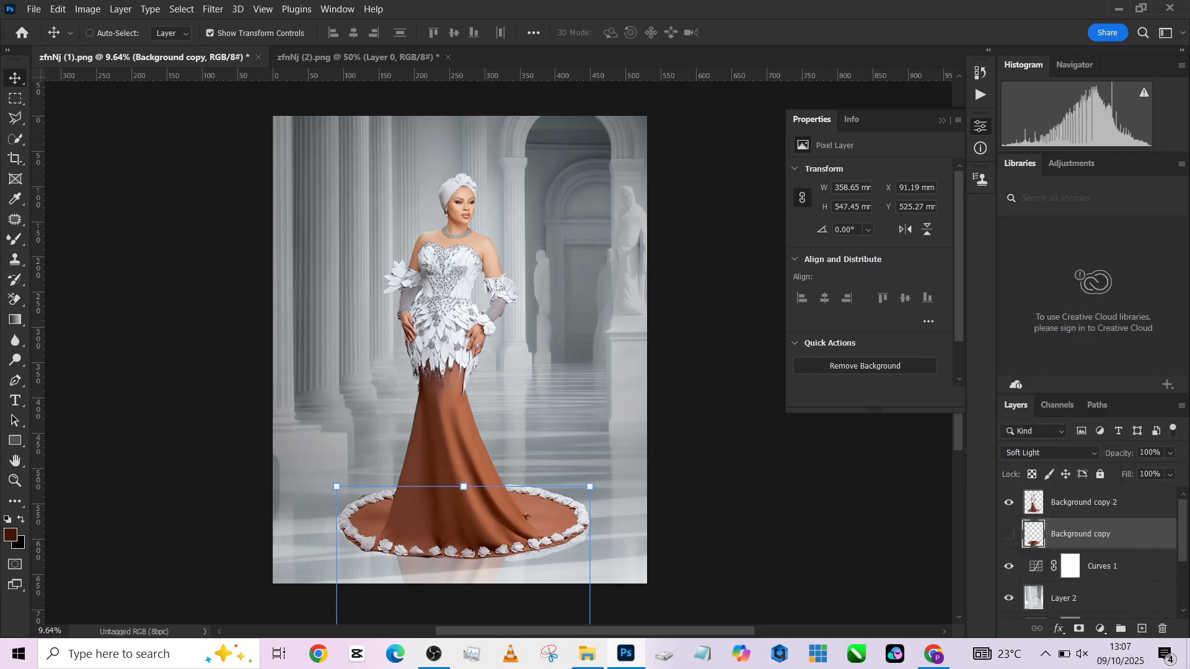
click(212, 10)
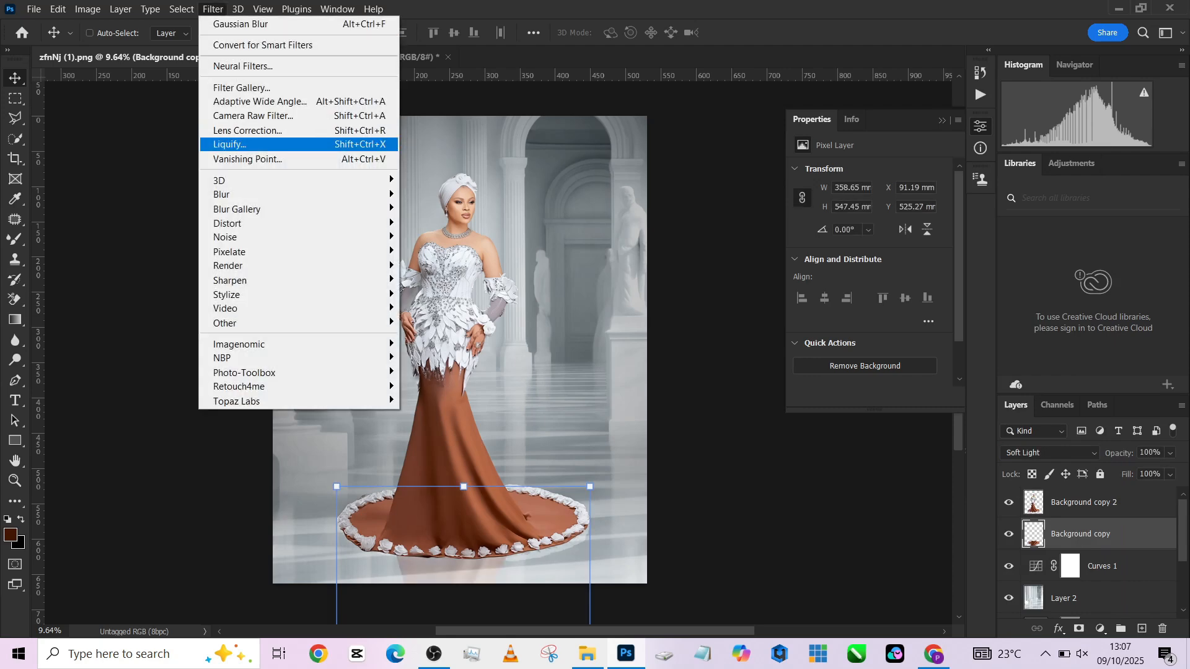
Soften the reflection with a Gaussian Blur of radius 8.2.
click(241, 24)
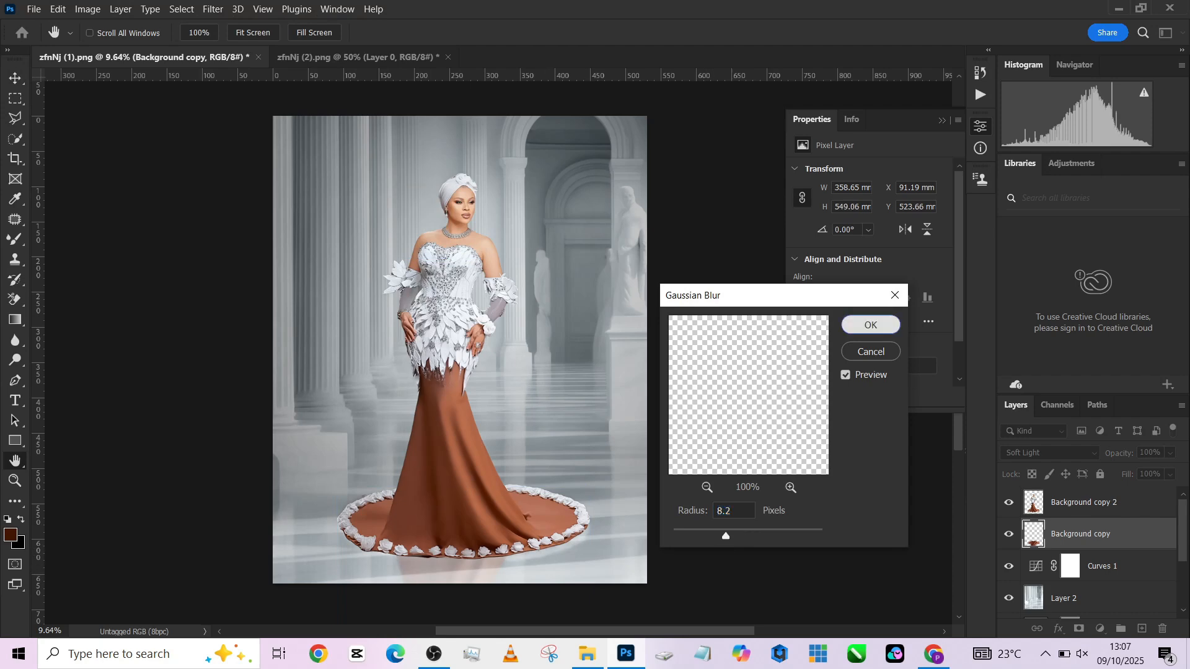
click(869, 324)
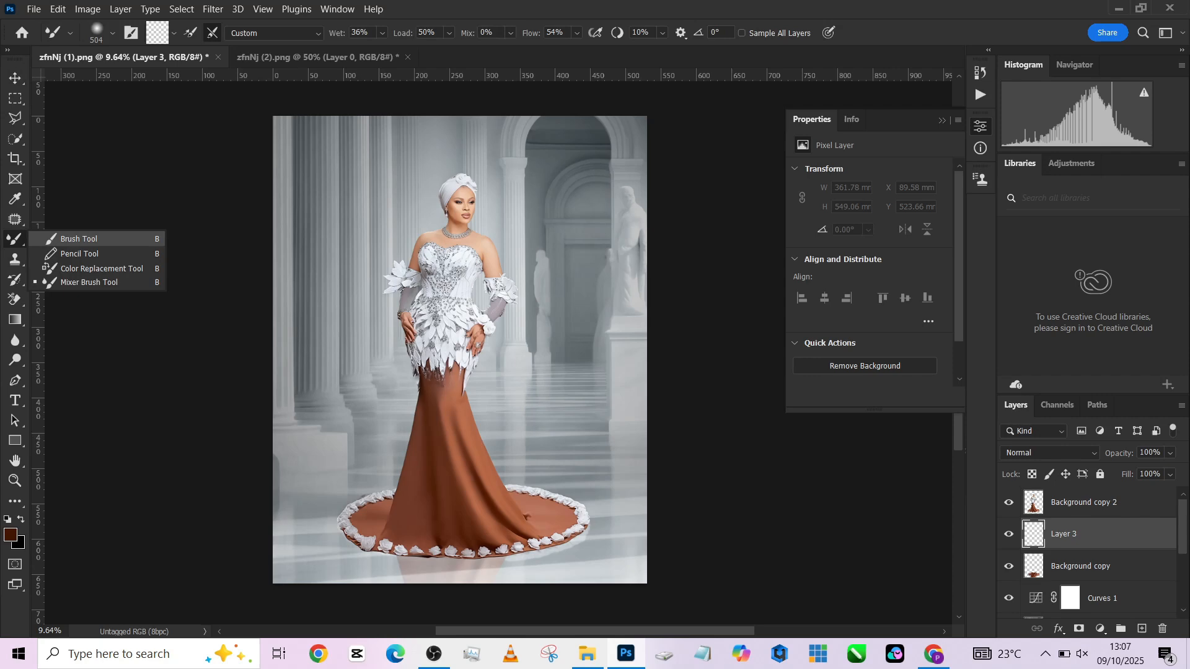
Brush a black dot and transform it into a flat, wide, tilted shadow under the train.
click(77, 238)
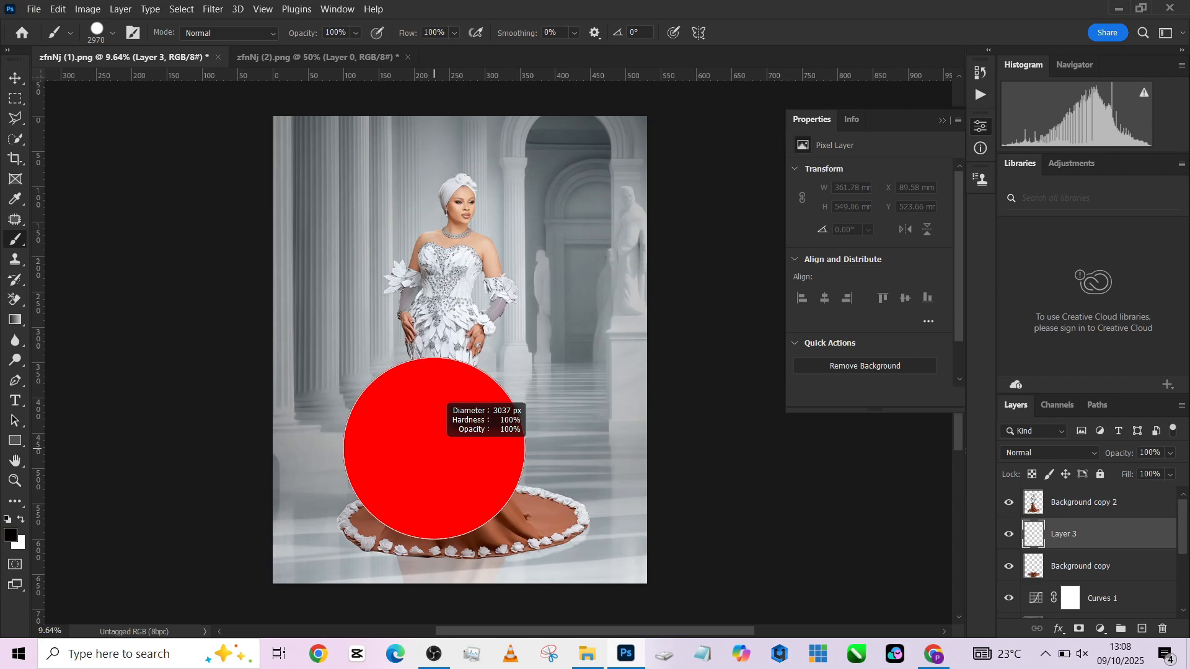
key(ctrl+z)
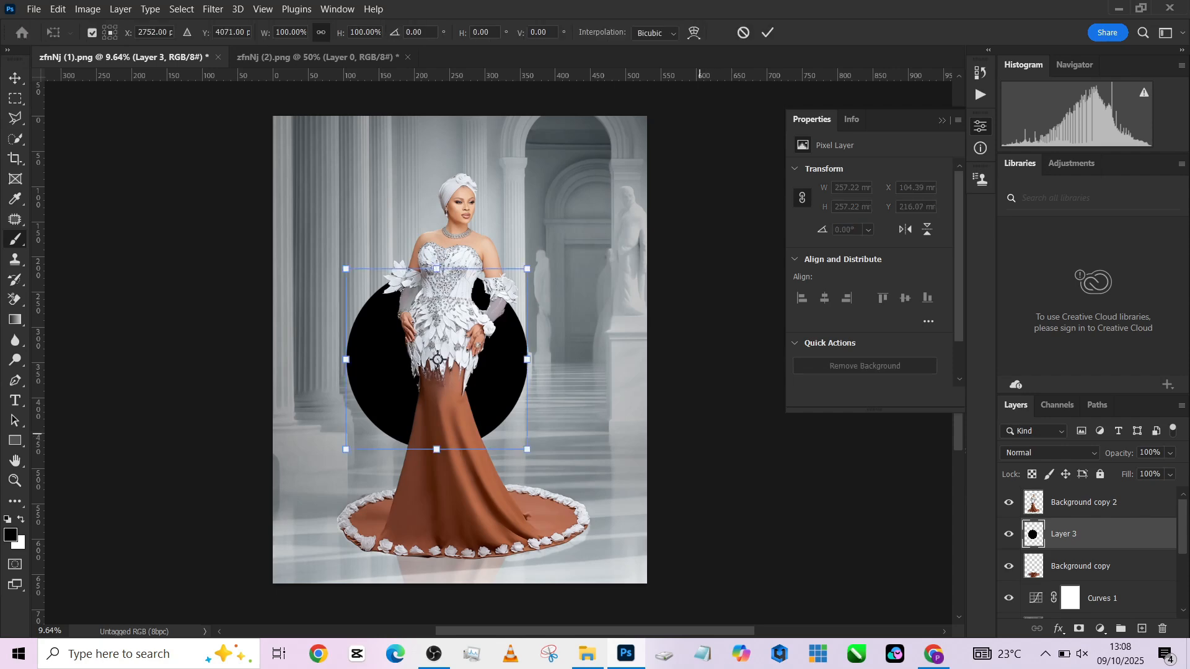
drag(436, 268, 436, 426)
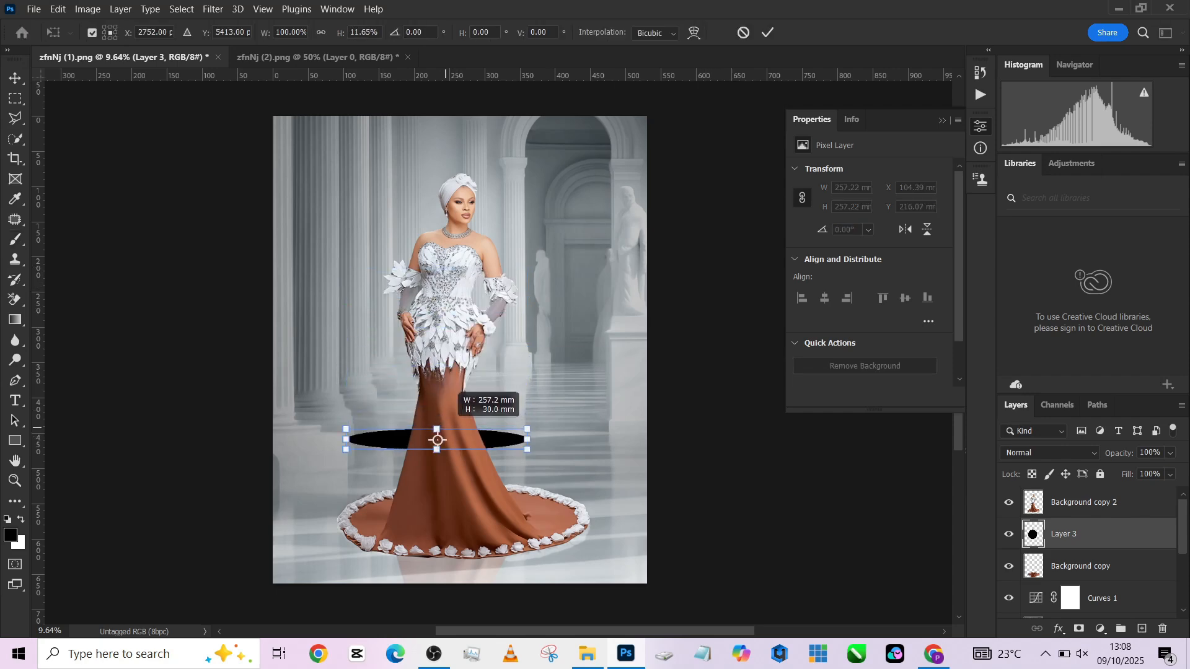
drag(436, 448, 436, 491)
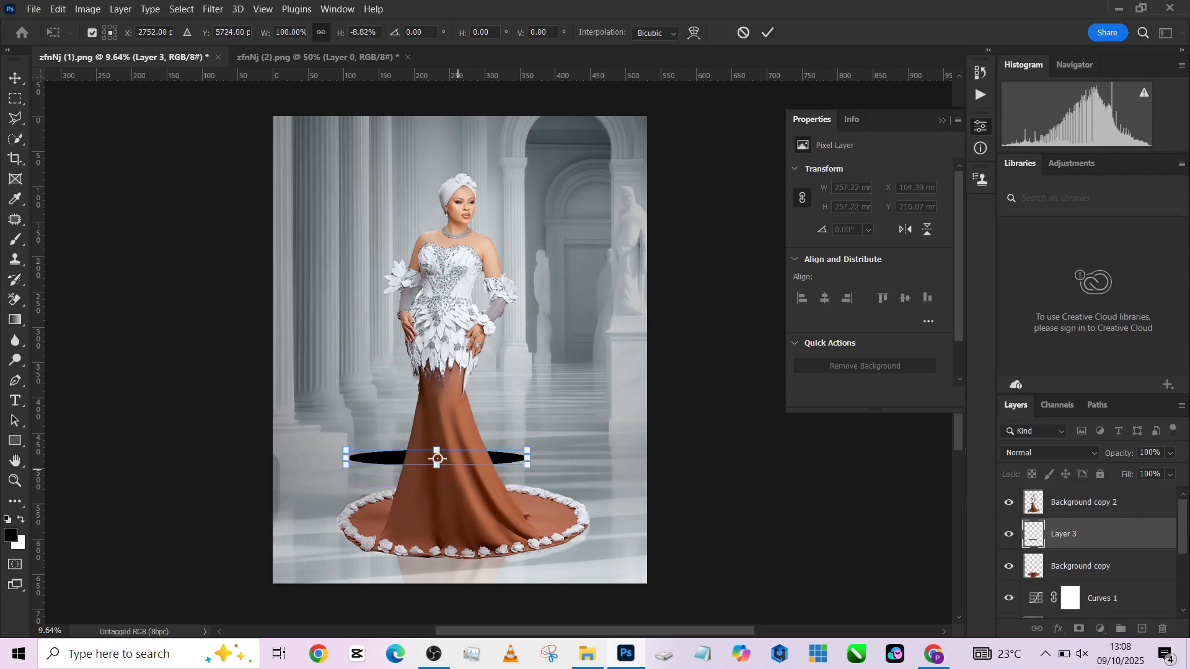
drag(526, 457, 565, 486)
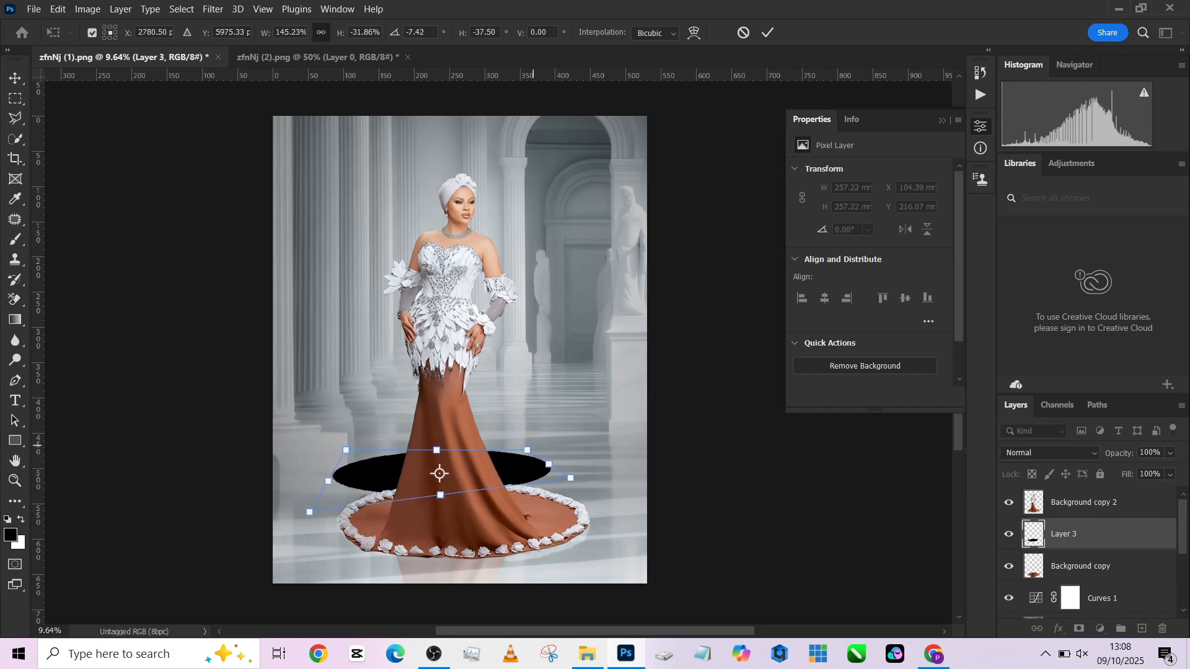
drag(438, 473, 441, 494)
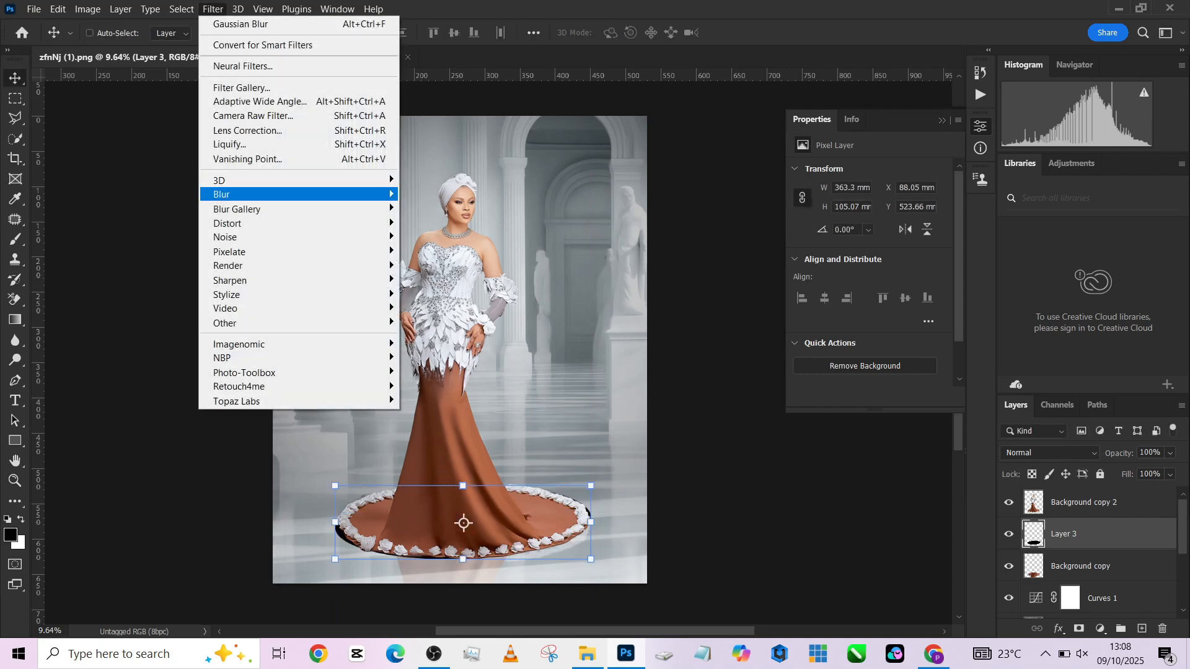
Gaussian-blur the black ellipse at radius 176.2 and widen it beneath the gown's train.
click(239, 24)
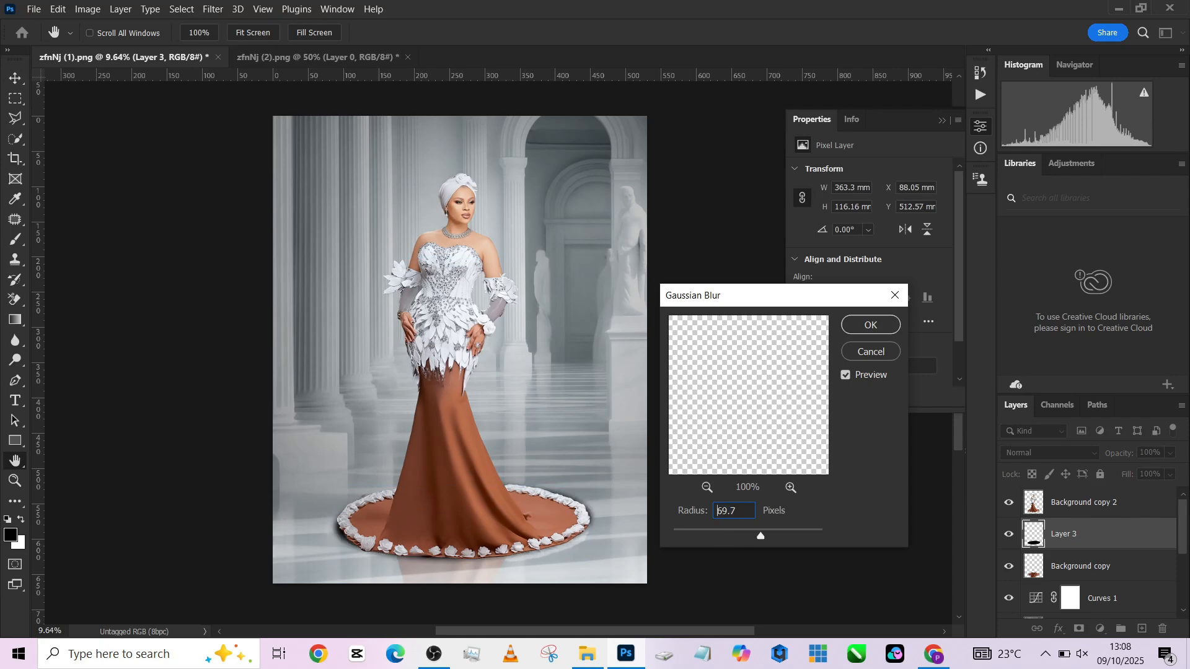
text(176.2)
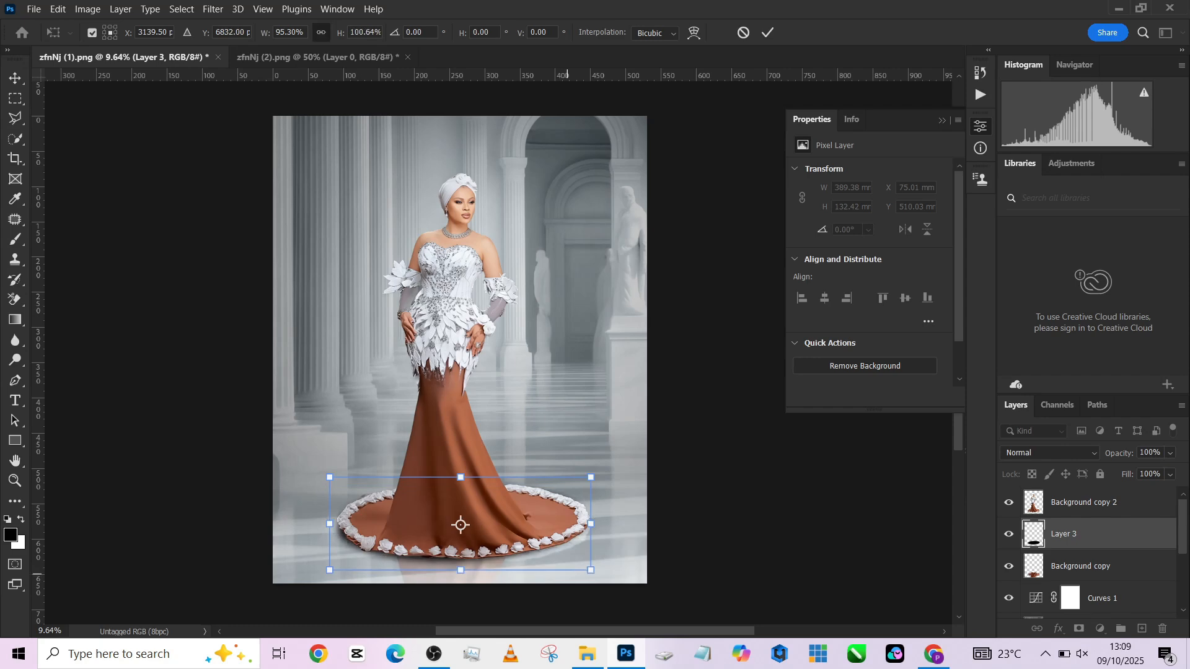
drag(460, 524, 463, 524)
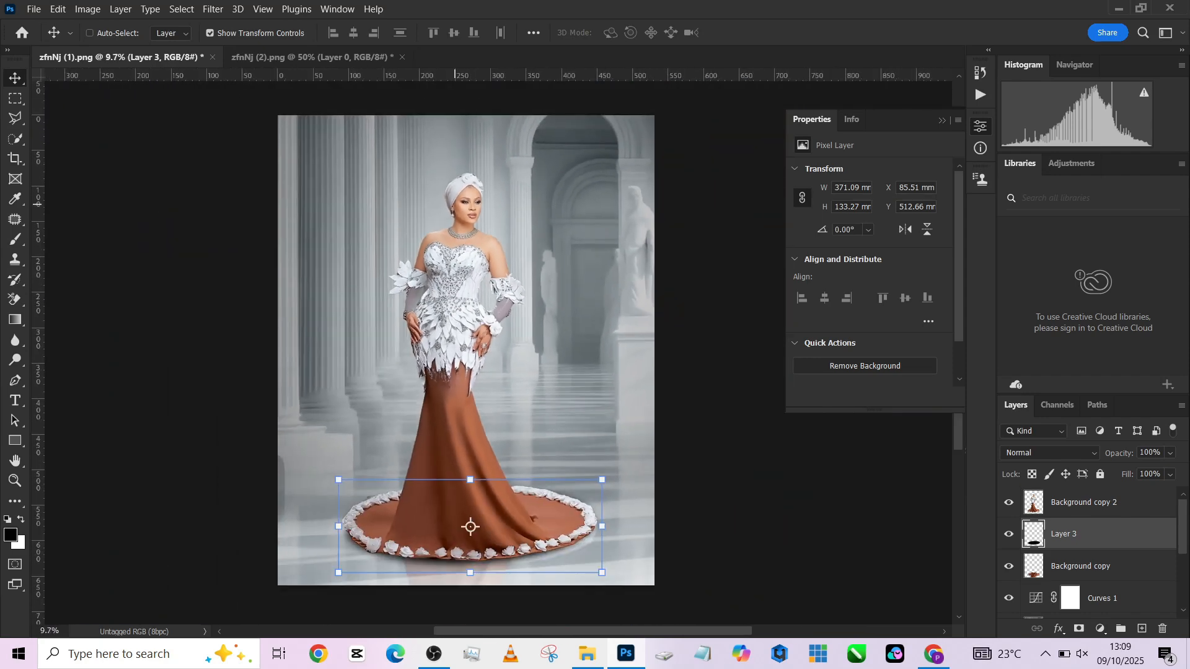
click(1084, 501)
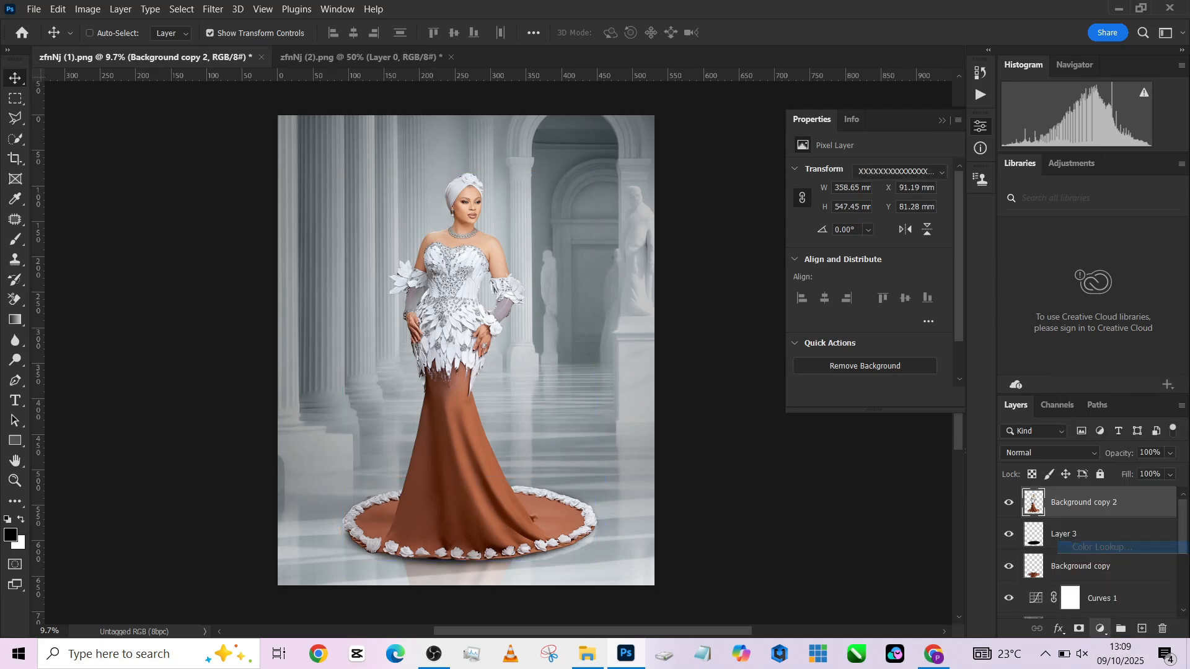
Add a Color Lookup layer, compare 3Strip, Candlelight and Crisp_Winter, then use Crisp_Warm at 25% opacity.
click(898, 171)
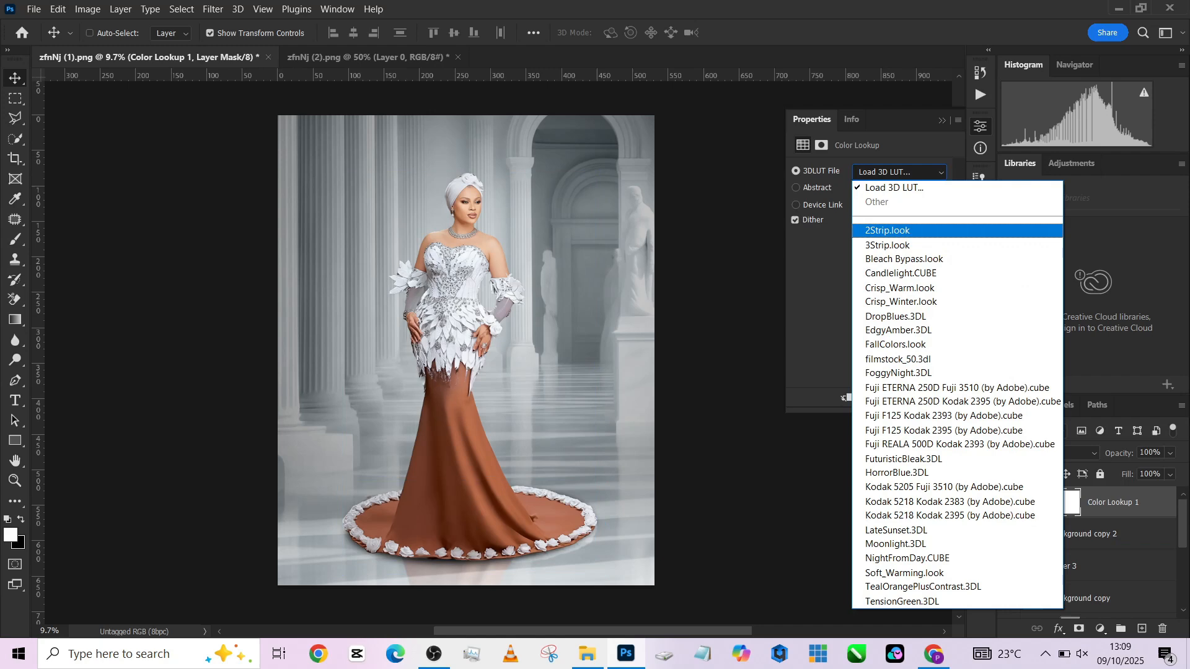
click(886, 230)
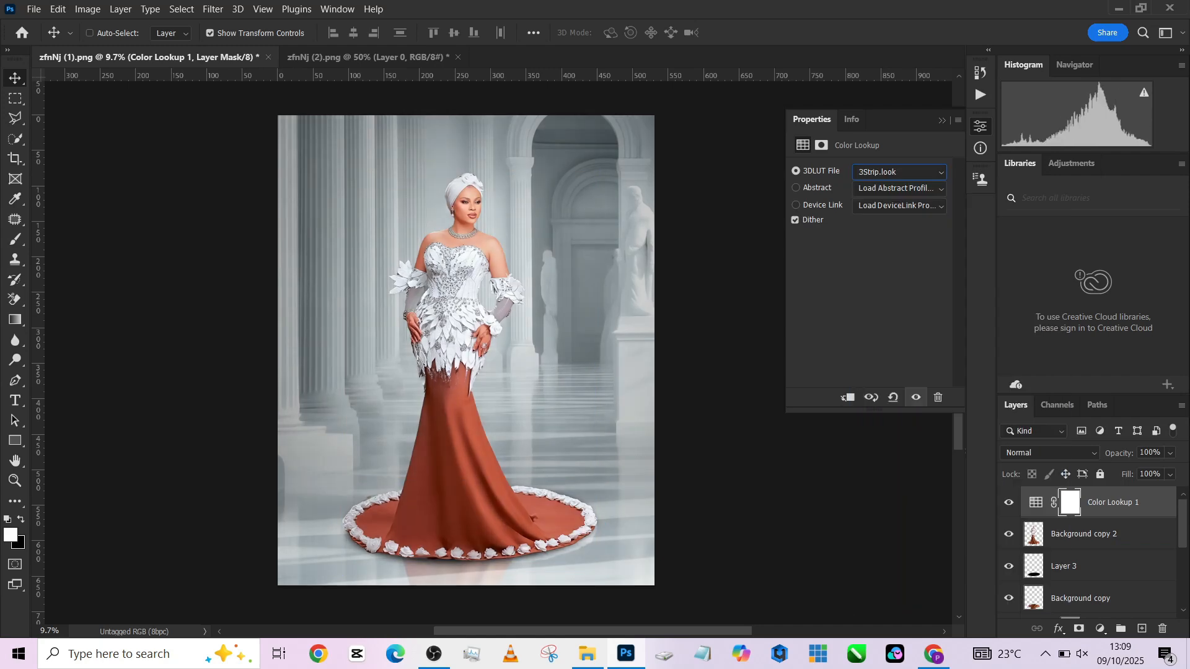
click(899, 171)
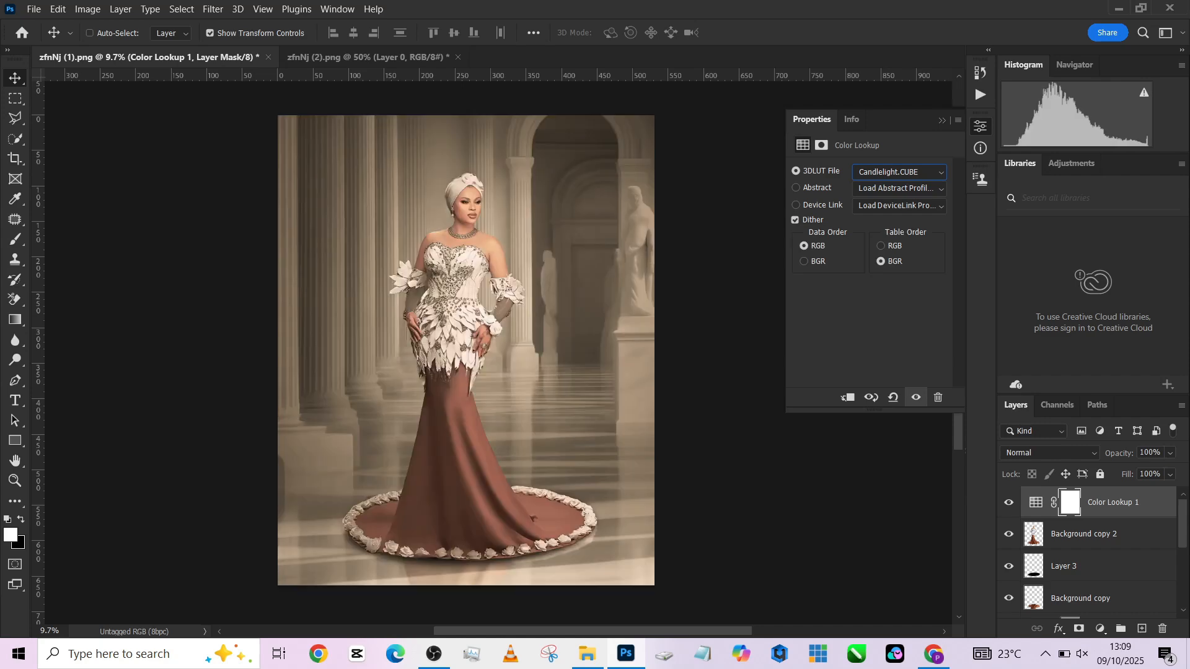
click(899, 171)
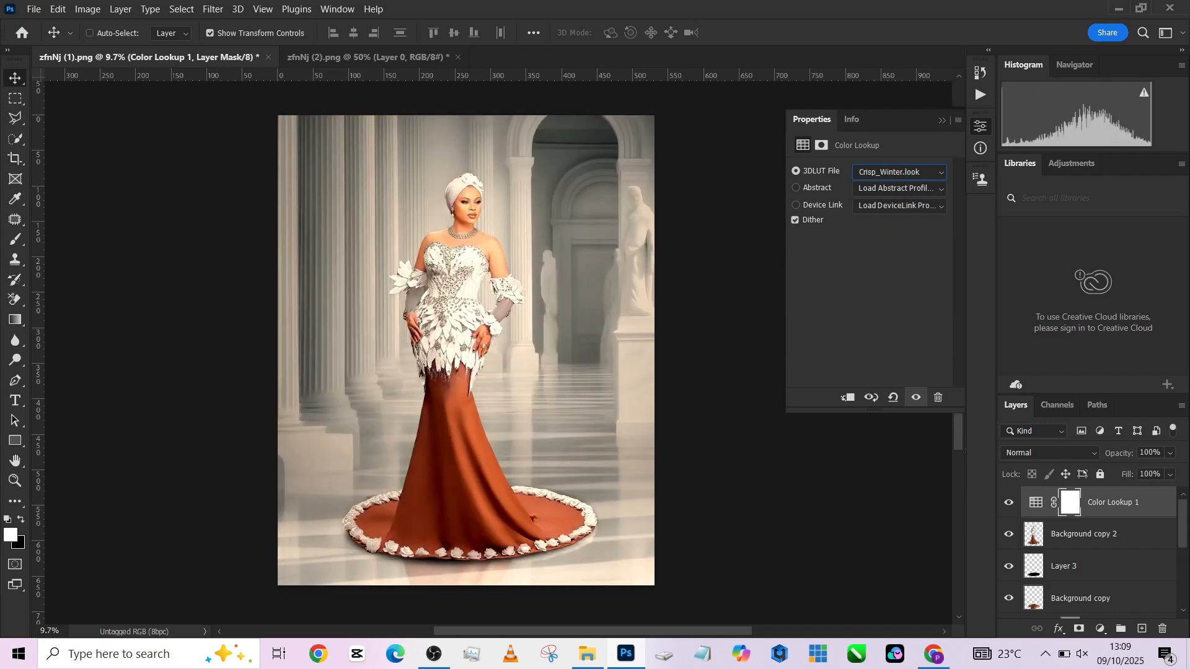
click(899, 173)
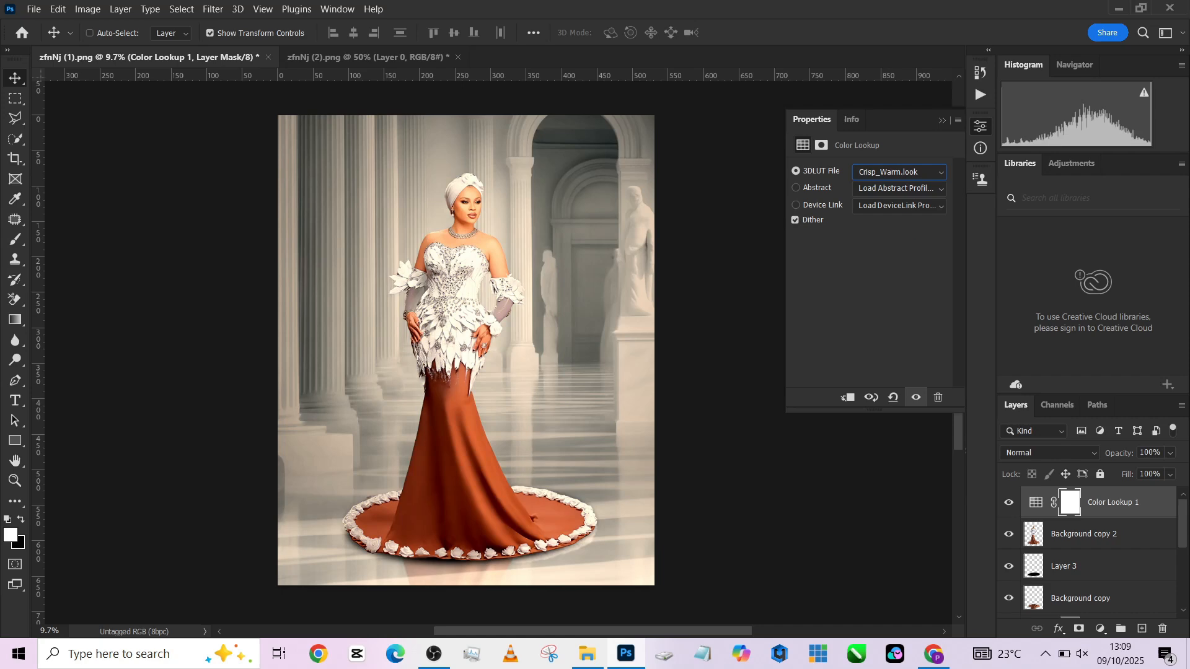
drag(1169, 452, 1125, 471)
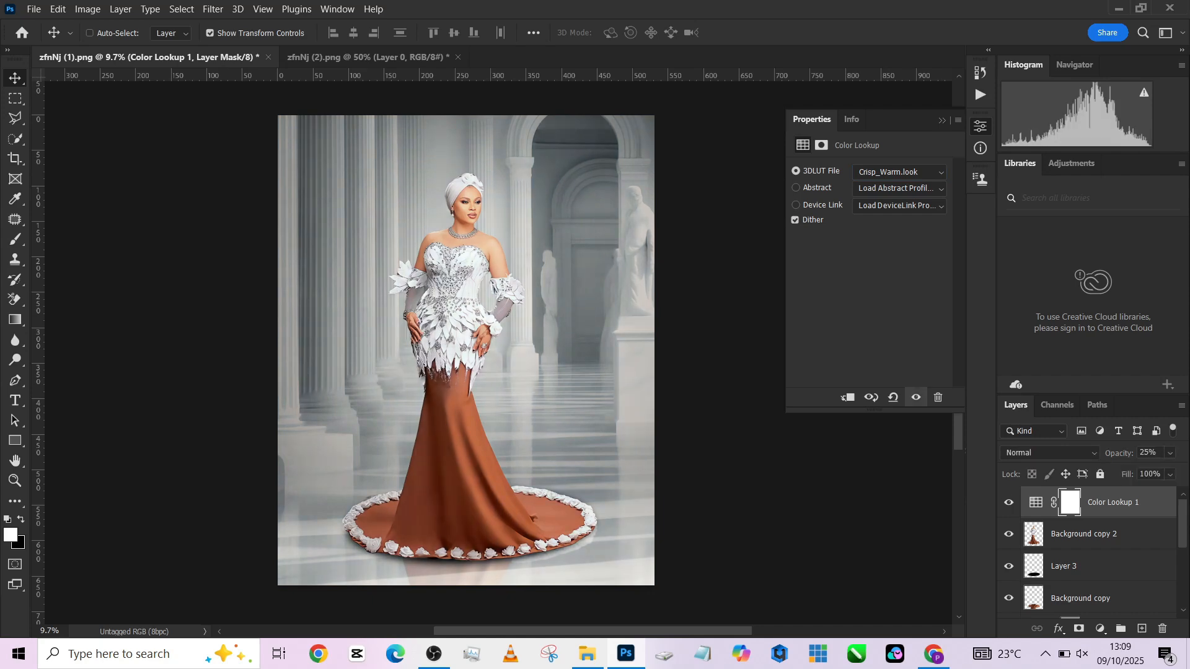
drag(1169, 474, 1151, 493)
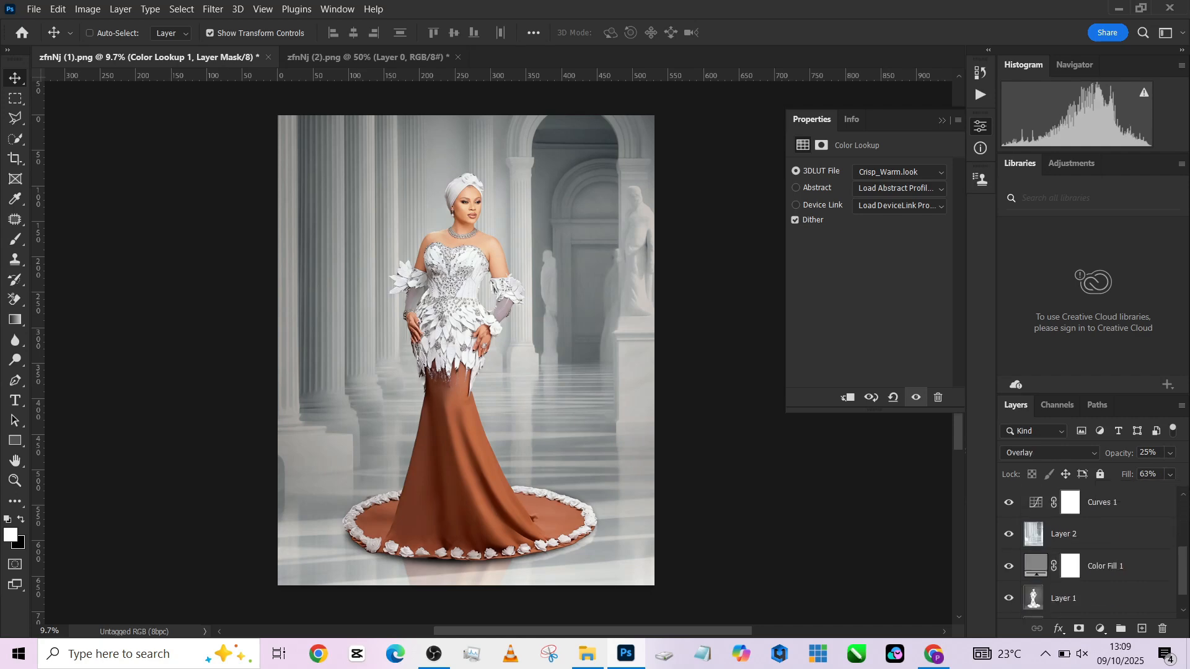
Give the colonnade layer a Camera Raw vignette: midpoint 0, highlights 100, vignetting -51.
click(212, 9)
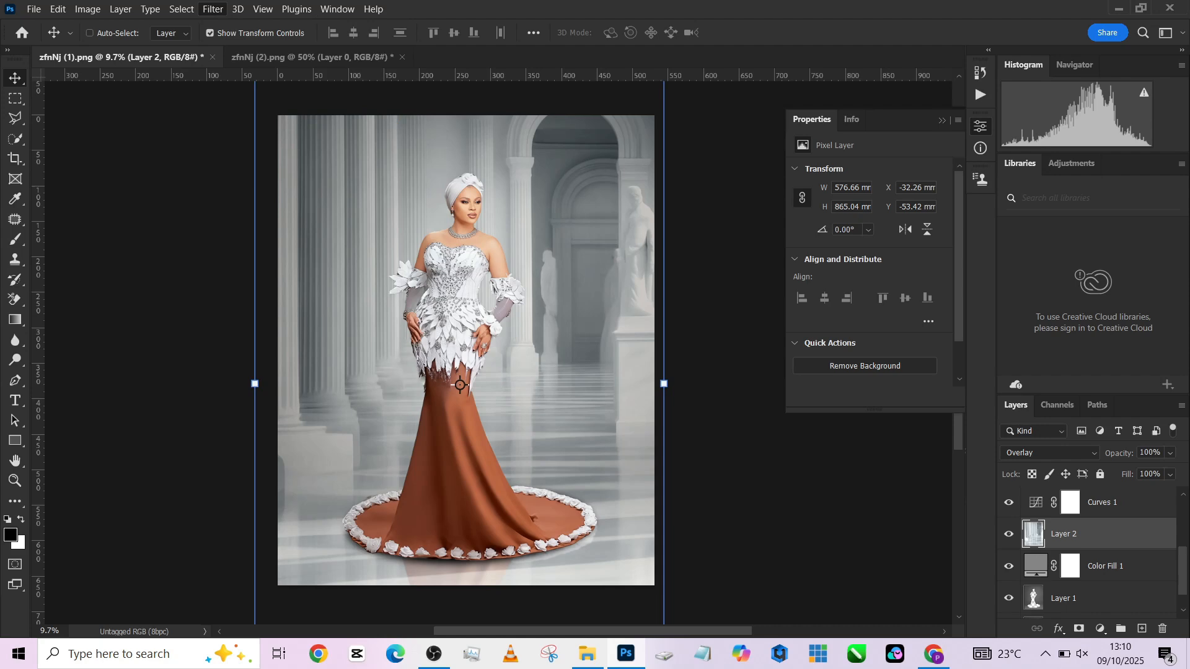
click(212, 9)
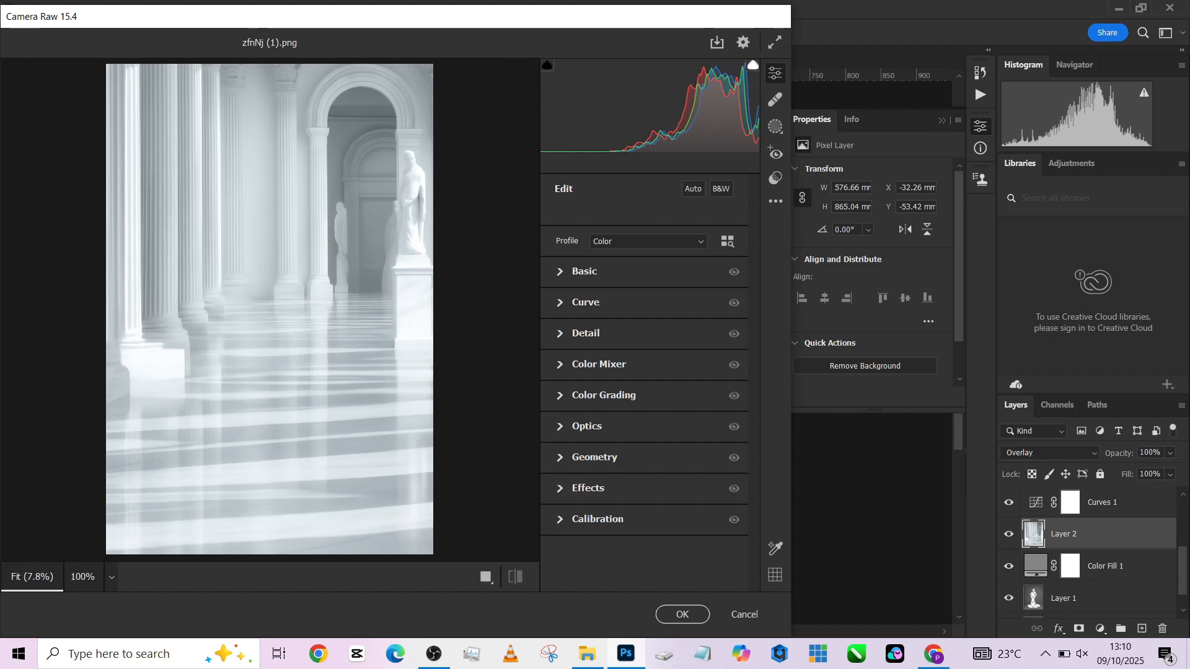
click(585, 295)
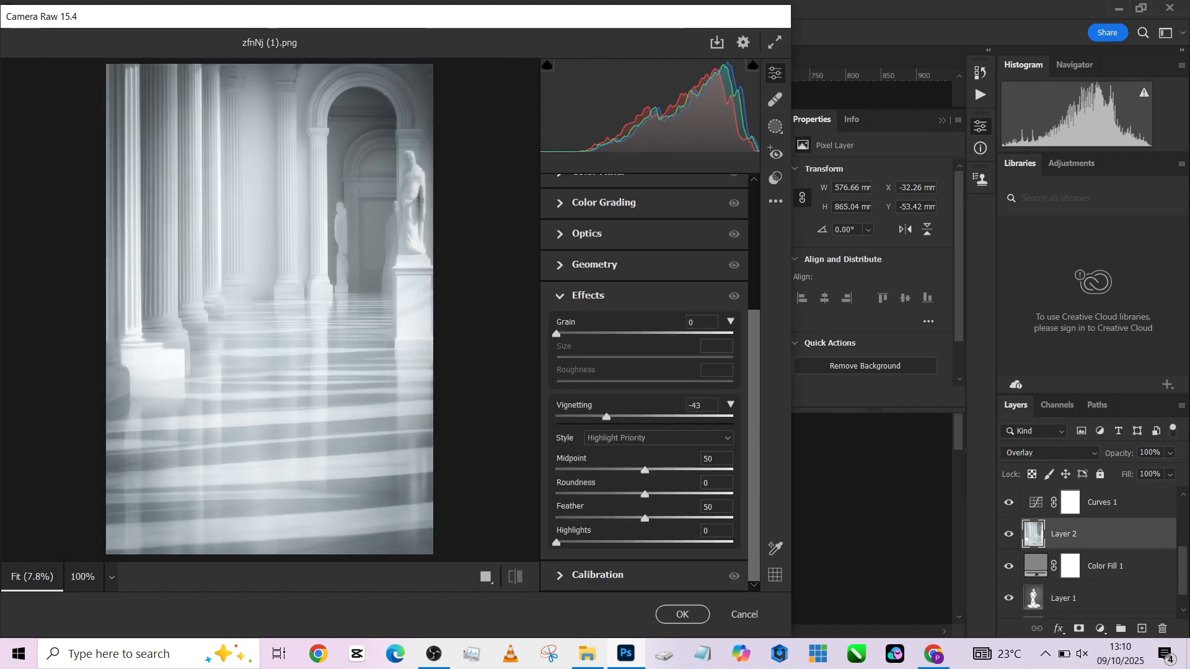
drag(644, 470, 554, 469)
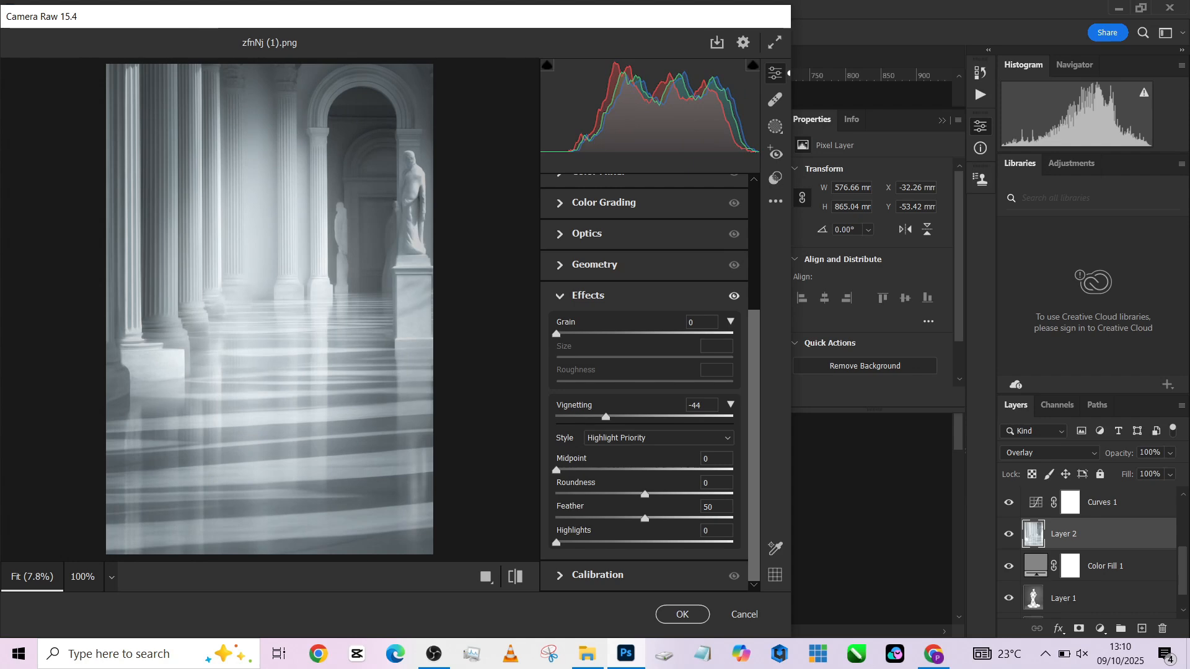
drag(557, 542, 732, 541)
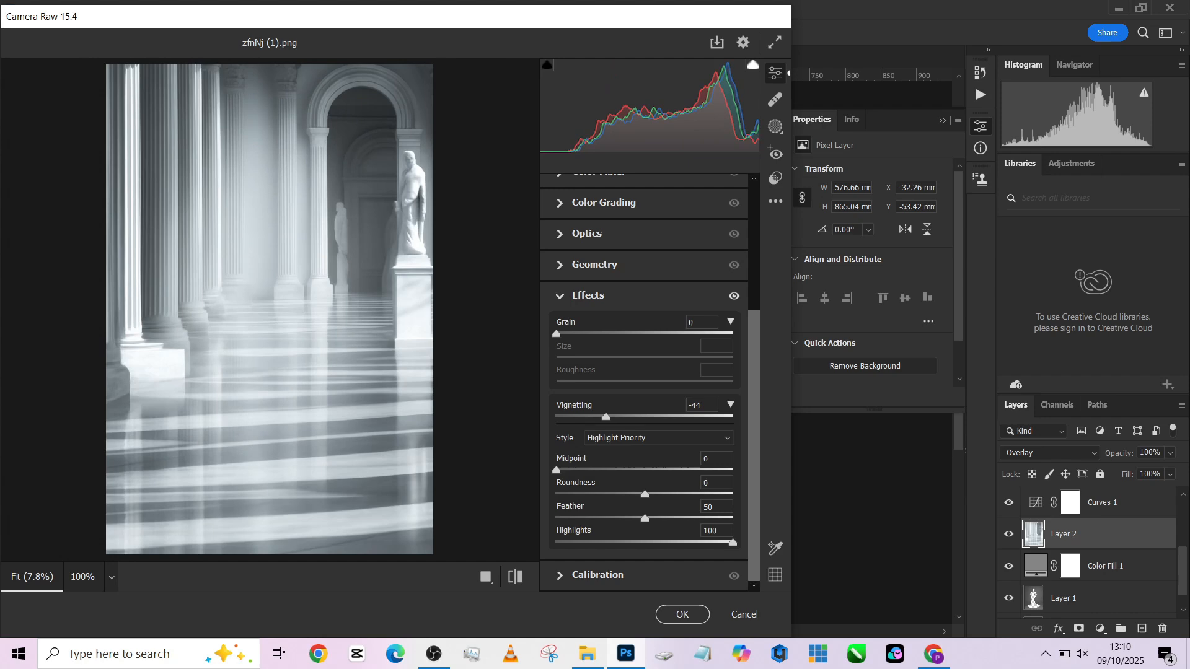
drag(606, 417, 599, 417)
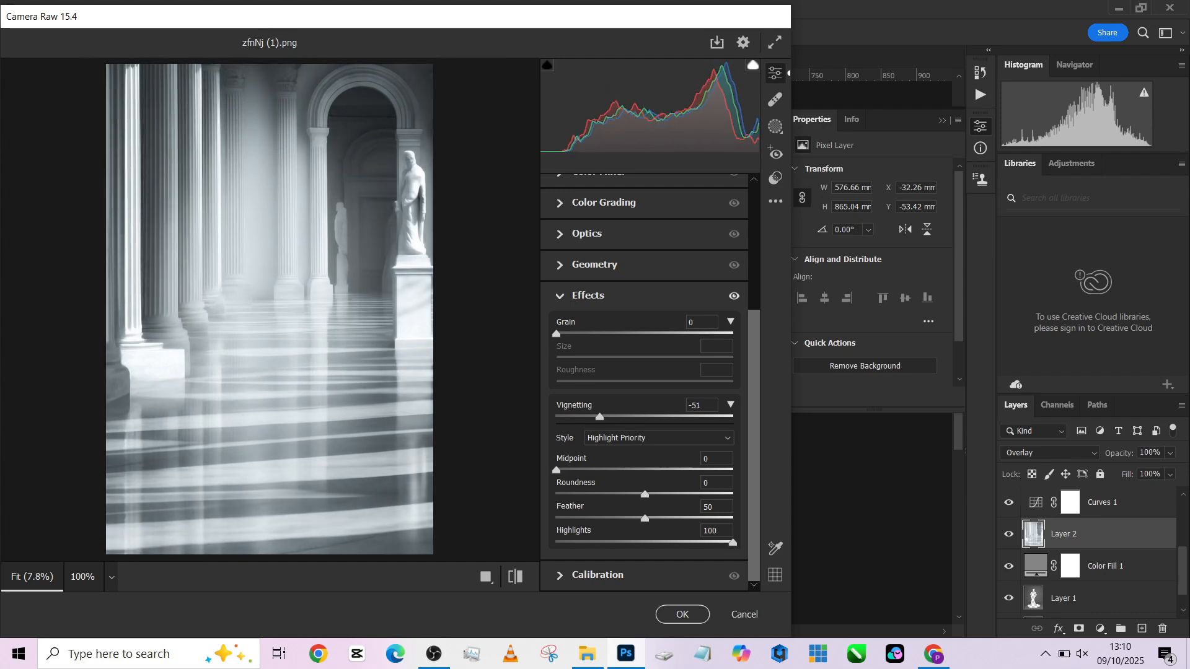
click(680, 614)
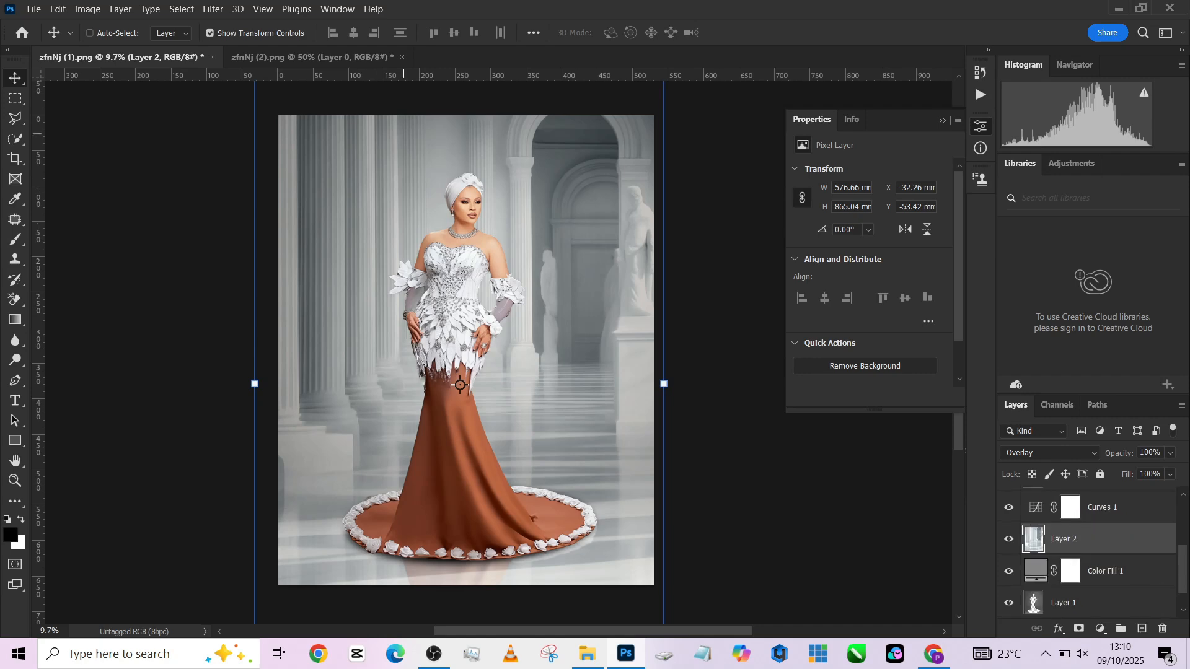
Reopen the Camera Raw Filter on the colonnade and ease vignetting to -25.
click(213, 9)
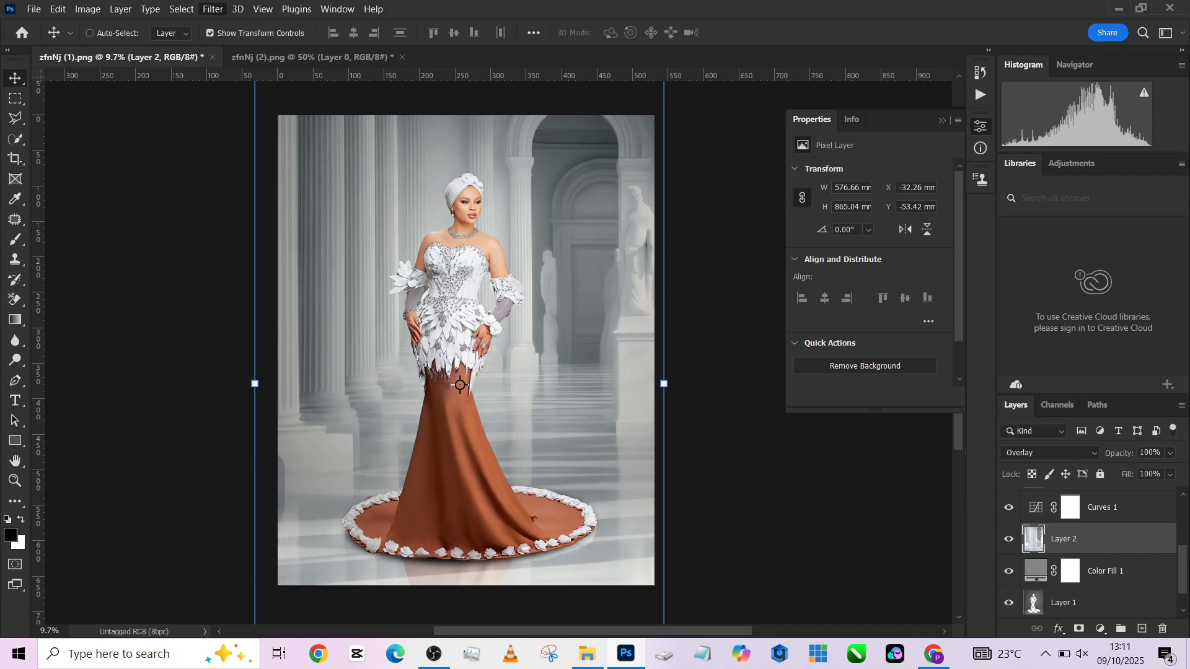
click(212, 10)
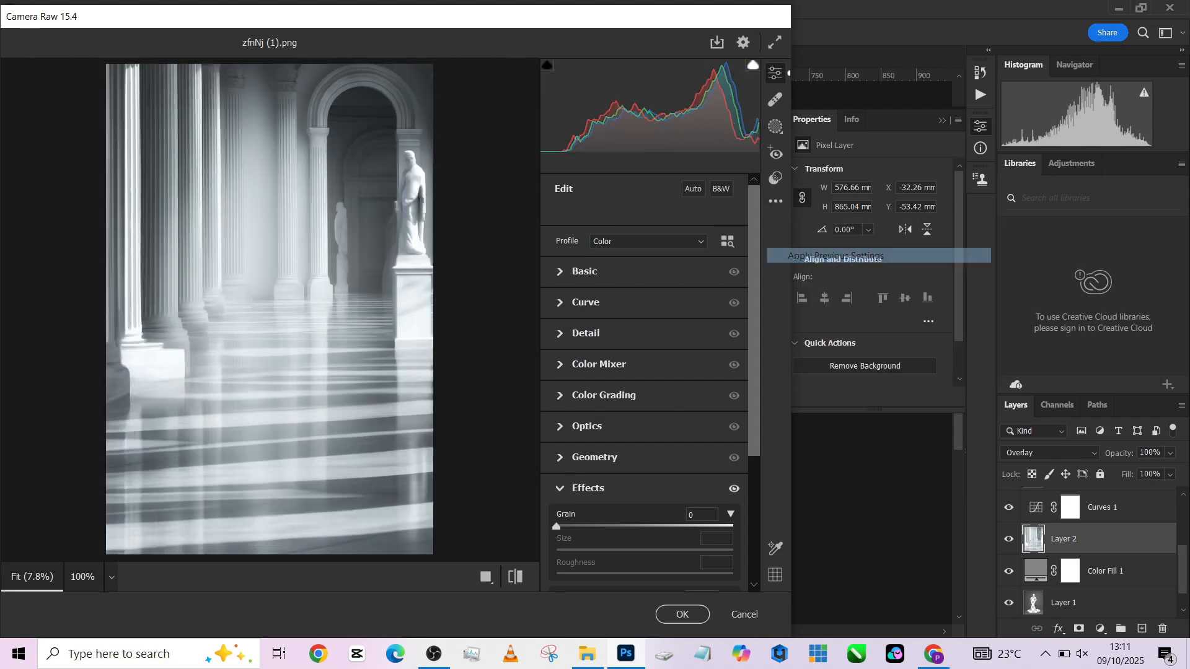
scroll(down, 3)
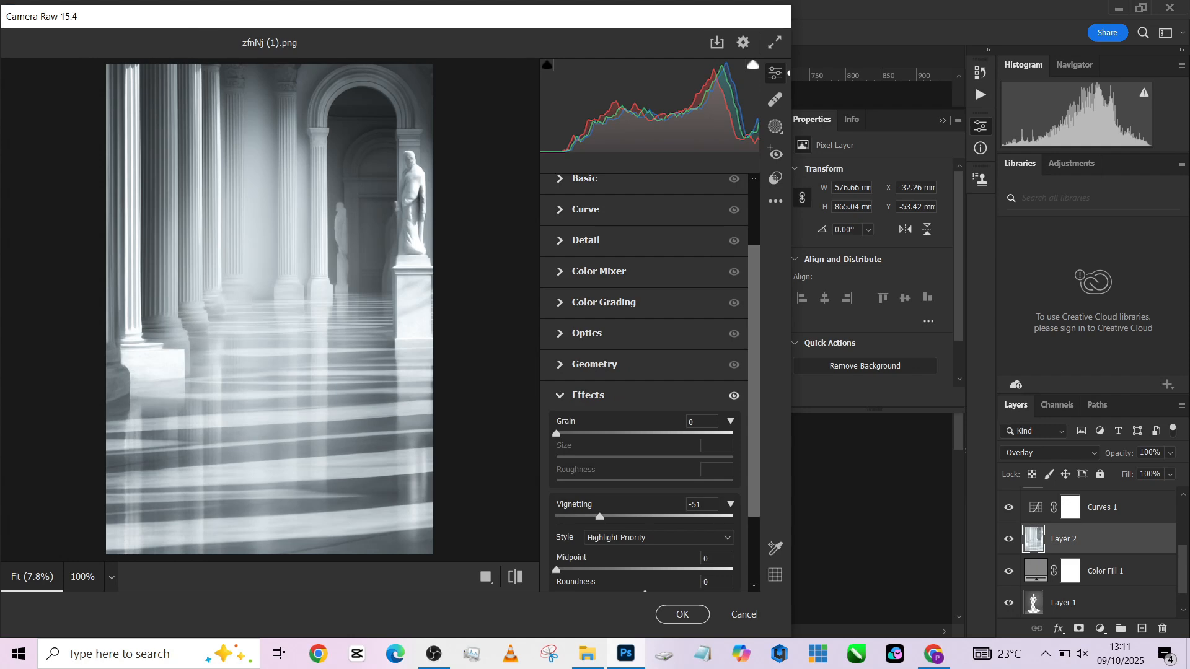
drag(600, 516, 621, 516)
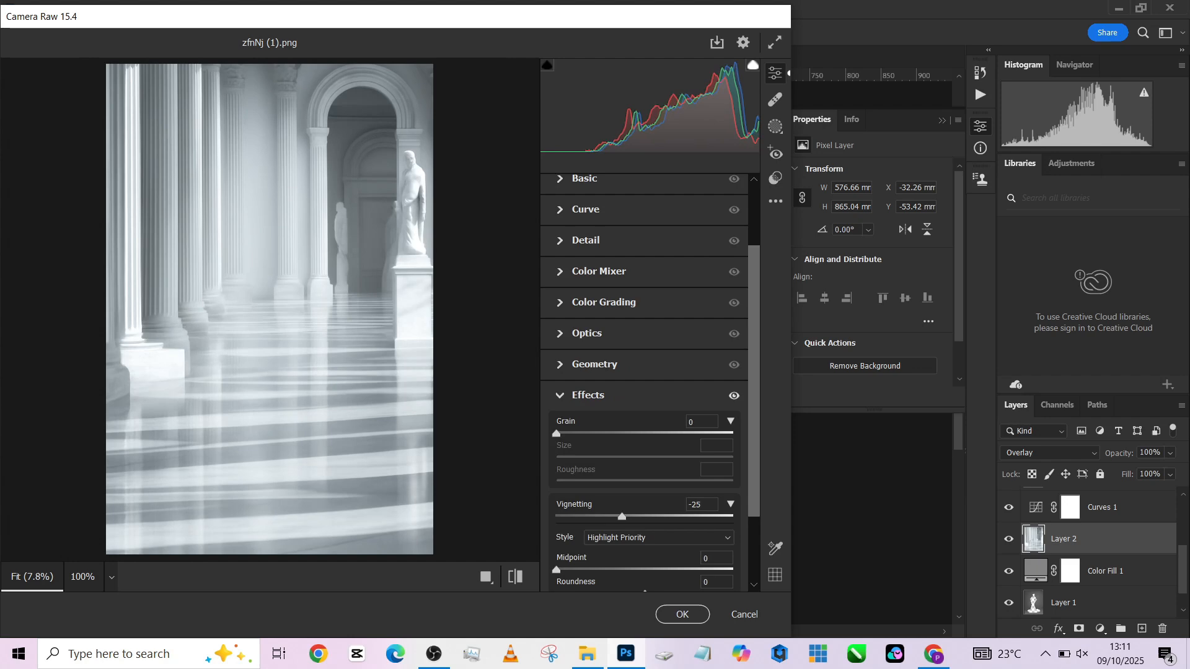
click(680, 614)
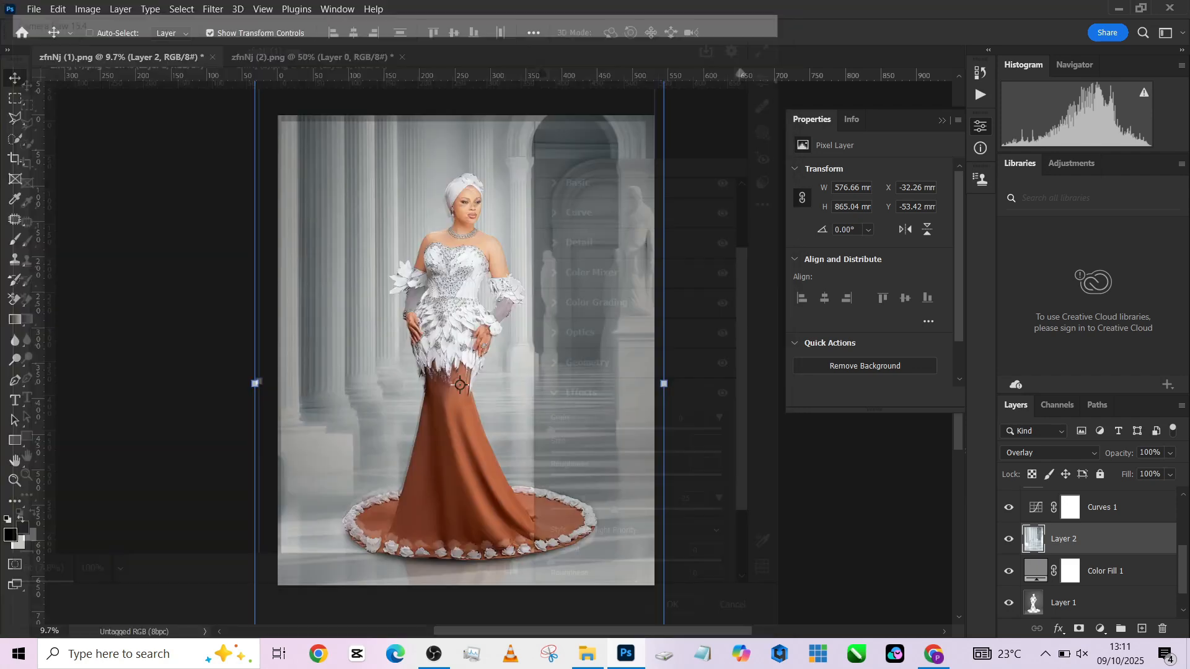